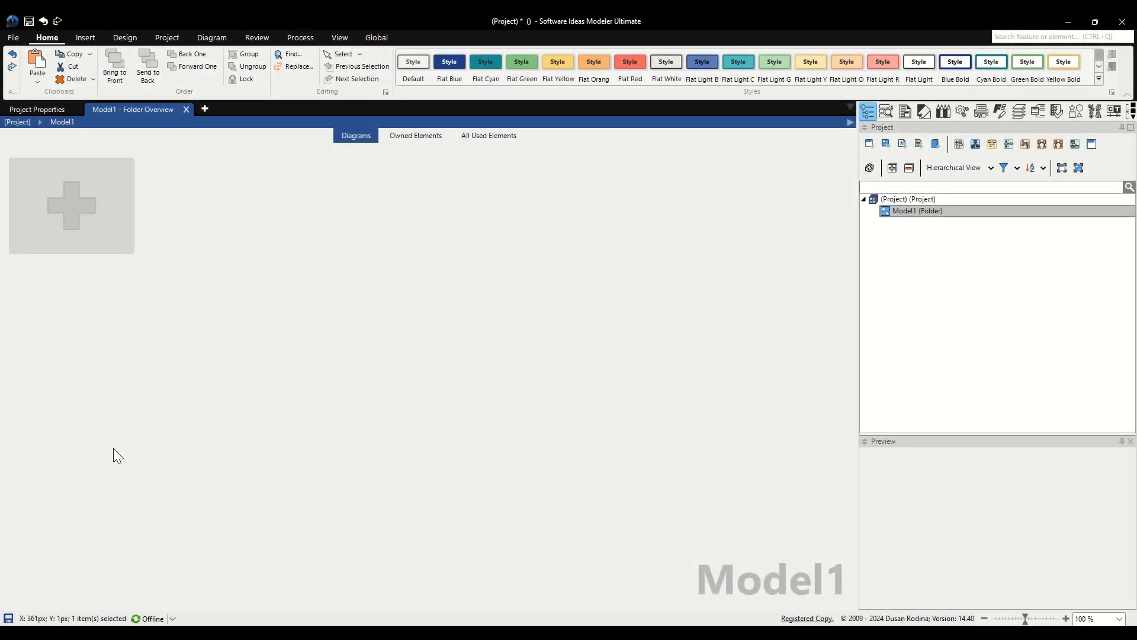
{"action": "mouse_move", "coordinate": [159, 438]}
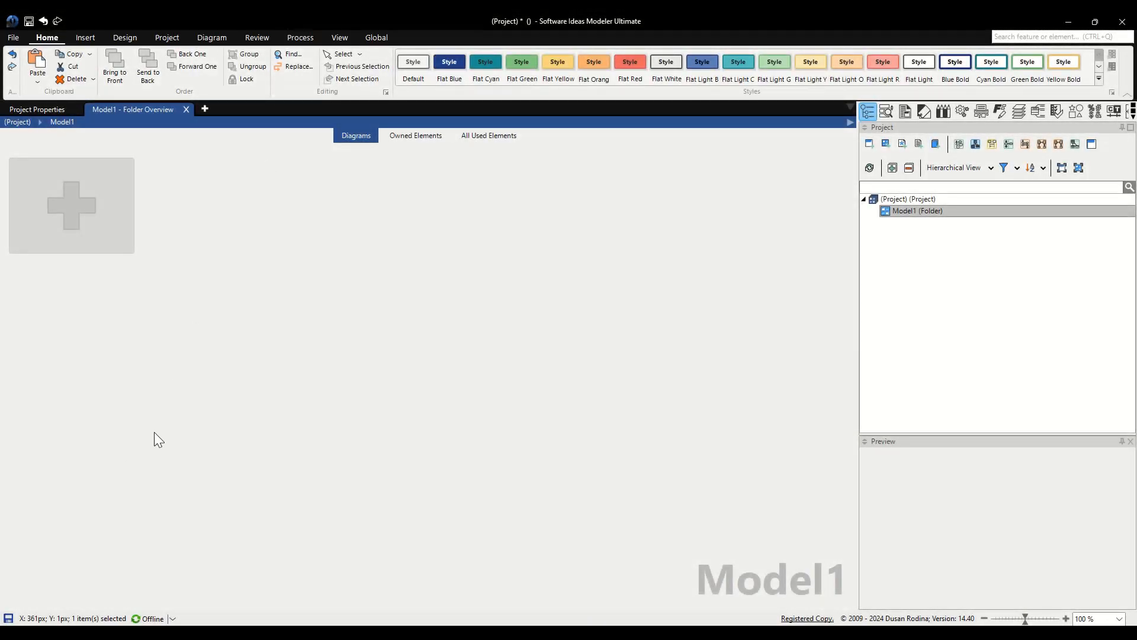
{"action": "mouse_move", "coordinate": [168, 409]}
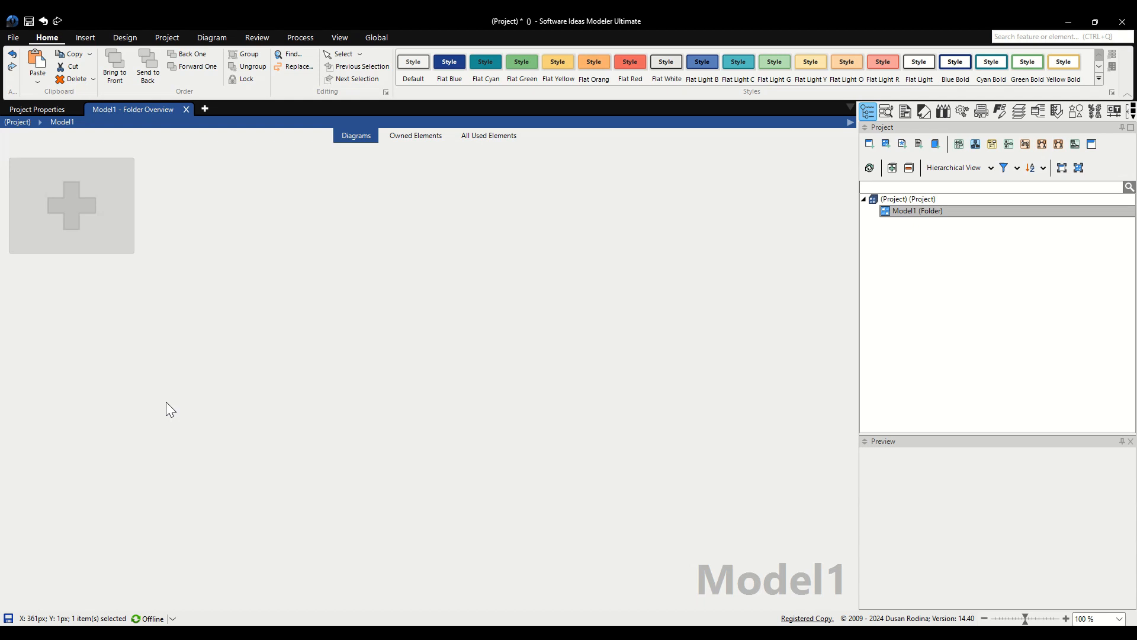
{"action": "mouse_move", "coordinate": [173, 369]}
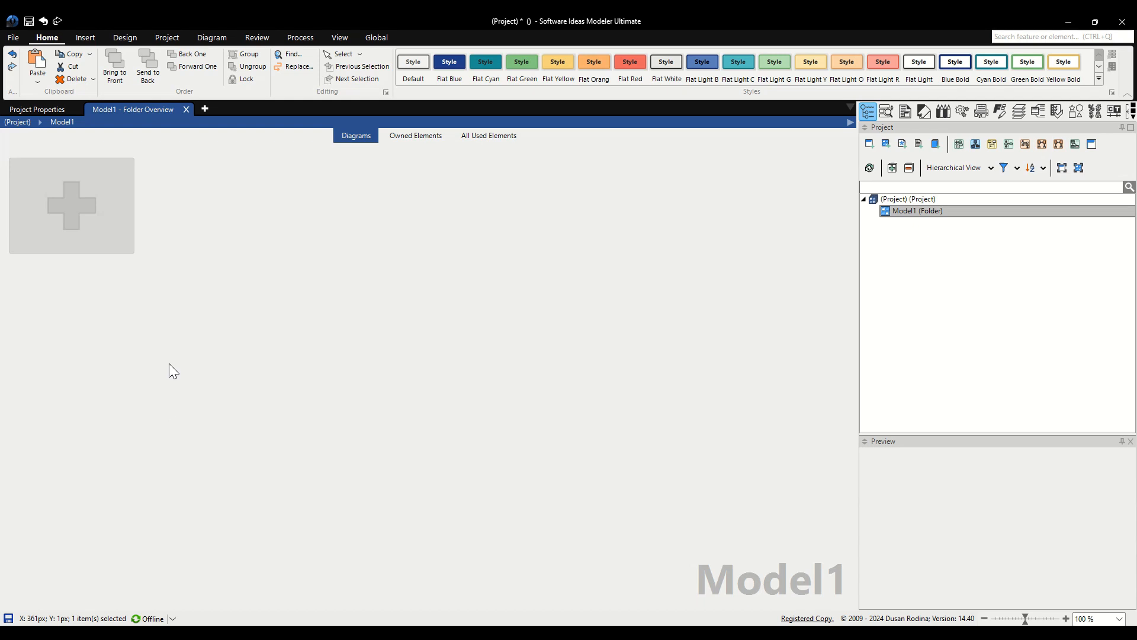
{"action": "mouse_move", "coordinate": [240, 341]}
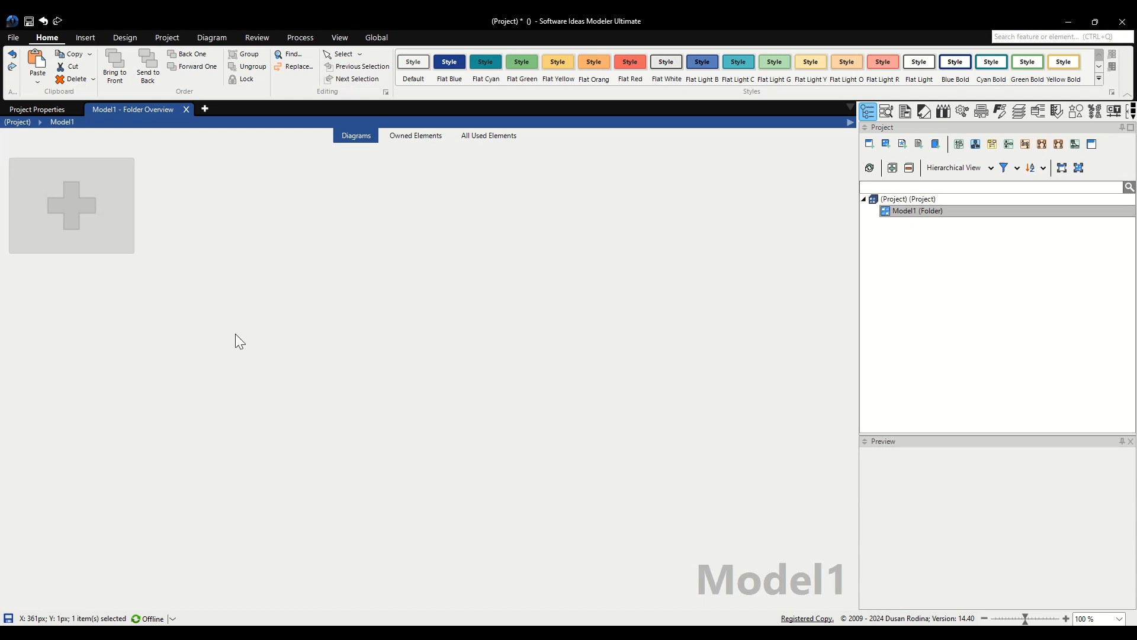
{"action": "mouse_move", "coordinate": [194, 281]}
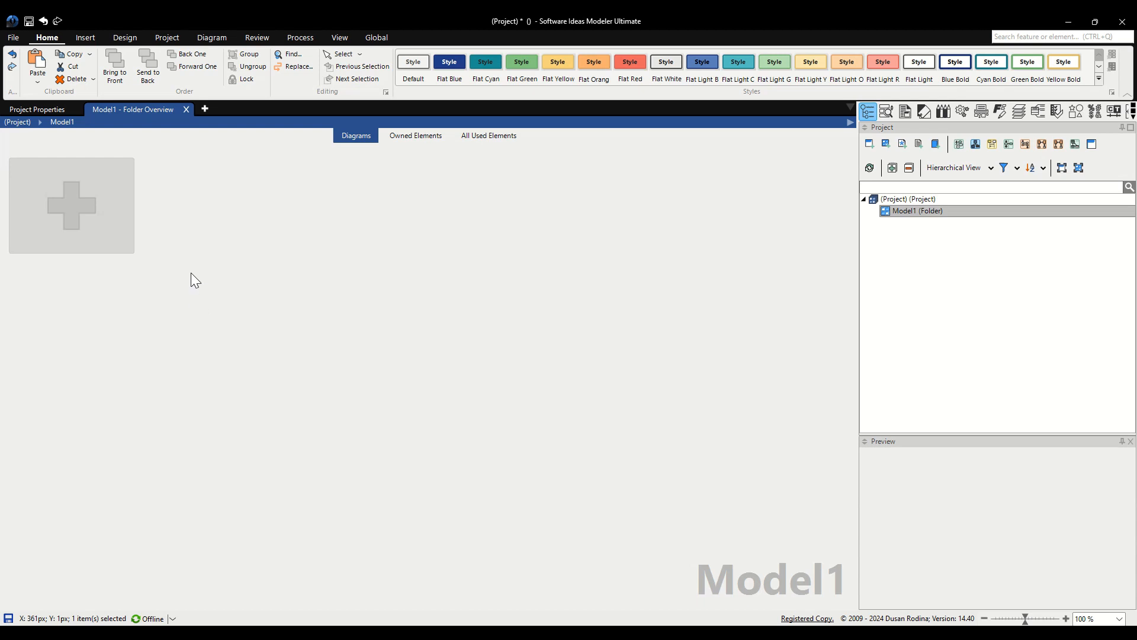
Add a new Chen entity-relationship diagram from the Project menu and name it 'Simple CMS'
{"action": "left_click", "coordinate": [167, 37]}
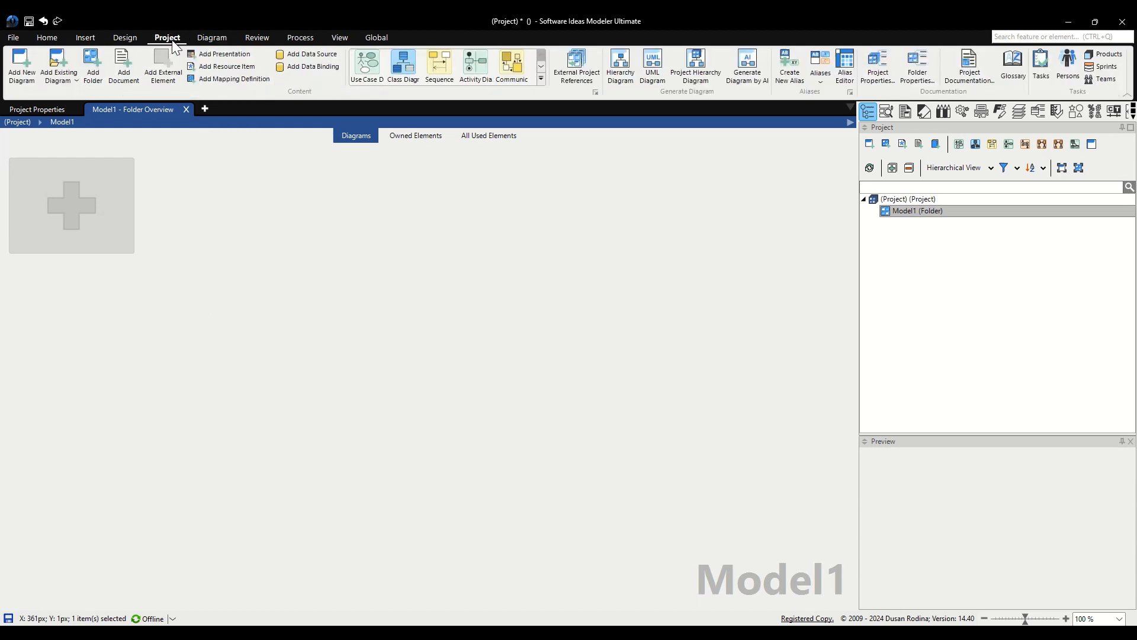
{"action": "mouse_move", "coordinate": [22, 66]}
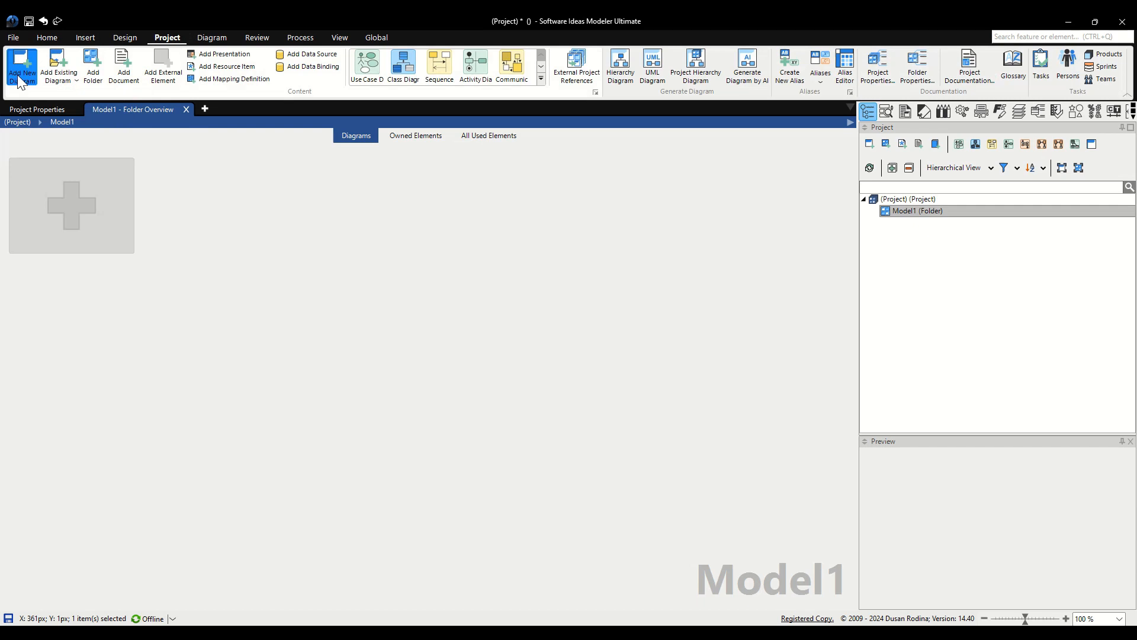
{"action": "left_click", "coordinate": [21, 66]}
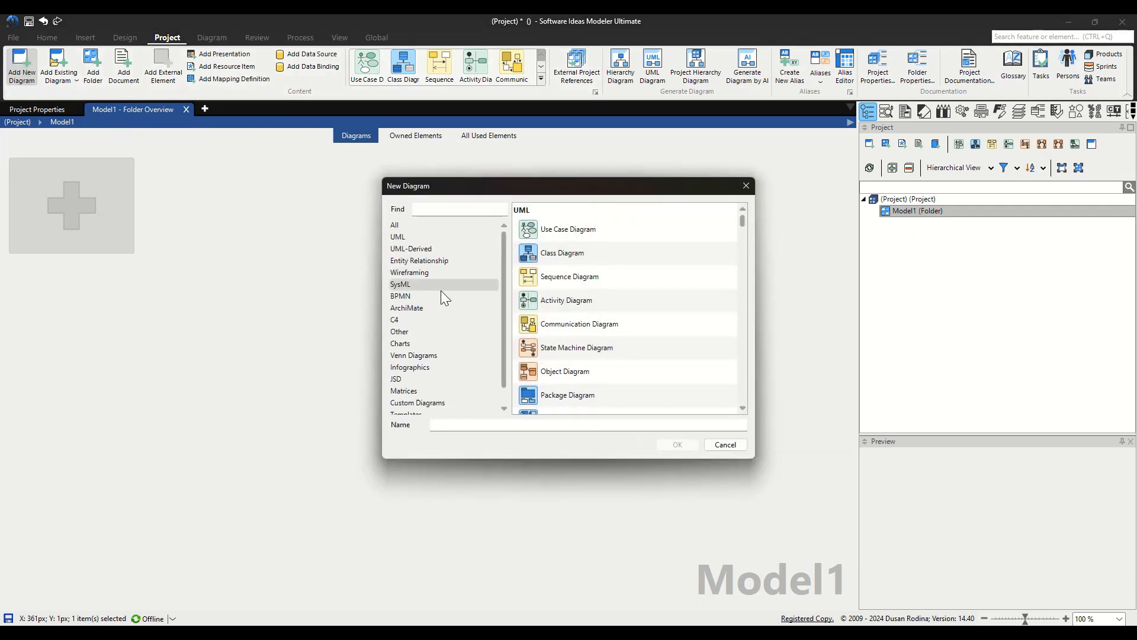
{"action": "left_click", "coordinate": [419, 260]}
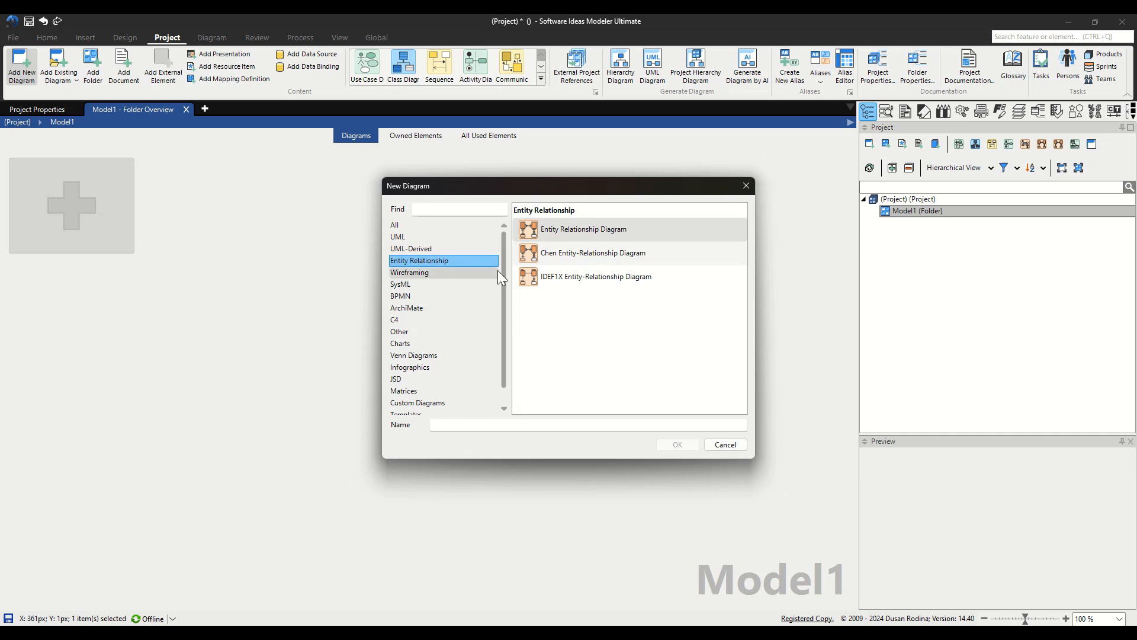
{"action": "left_click", "coordinate": [592, 252]}
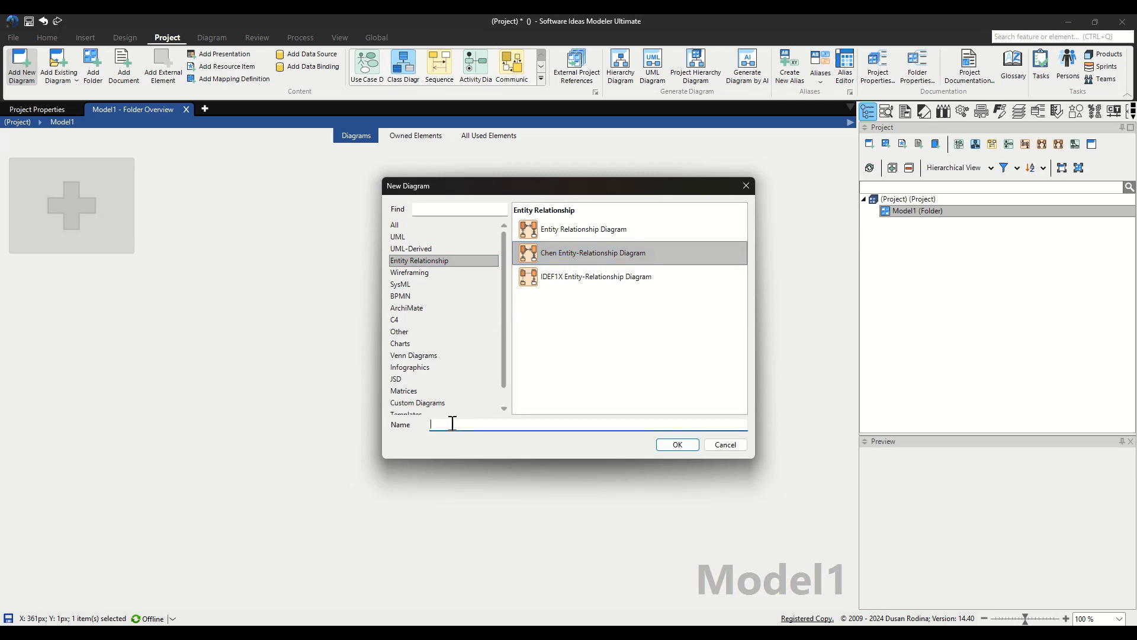
{"action": "type", "text": "Simple CMS"}
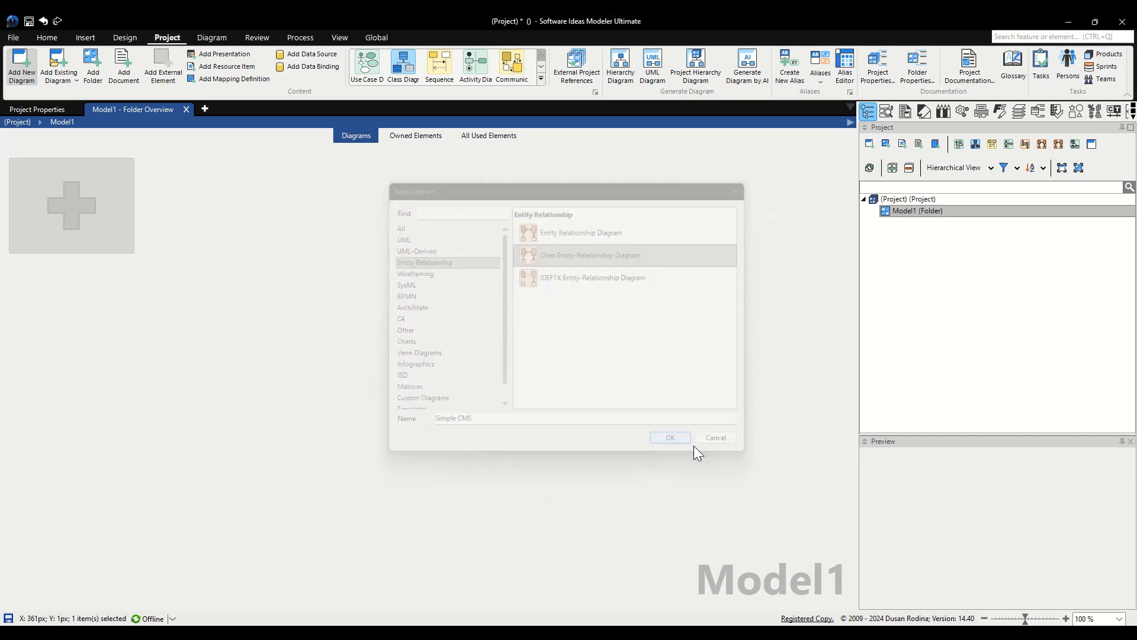
Confirm the diagram and place entities named Page, Category, Author and Chapter
{"action": "left_click", "coordinate": [668, 437]}
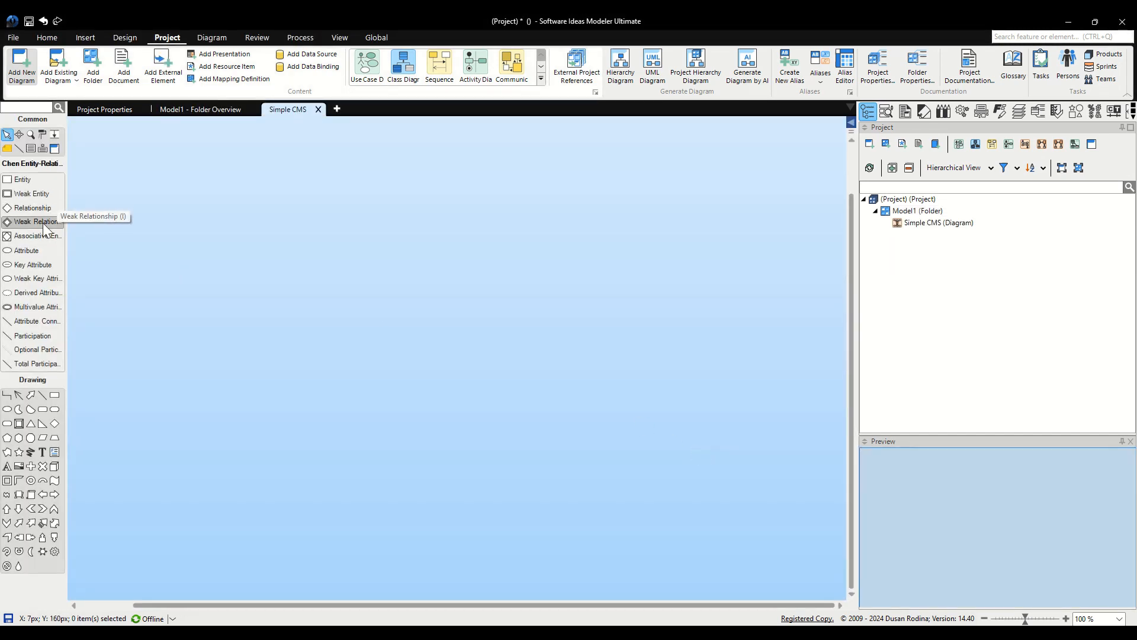
{"action": "mouse_move", "coordinate": [34, 207]}
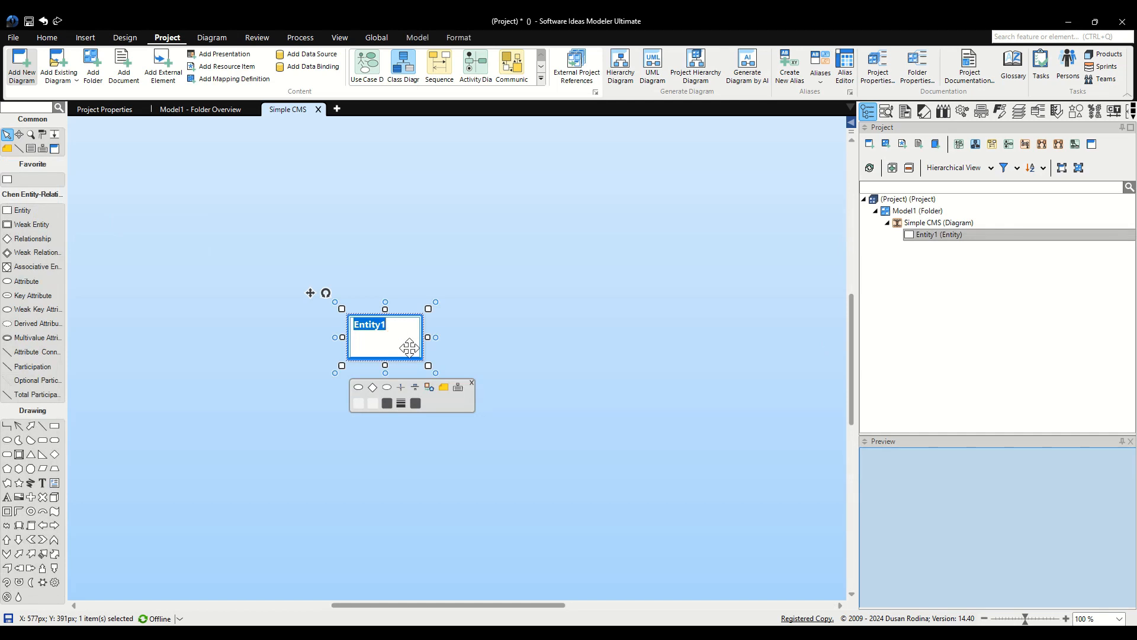
{"action": "type", "text": "Page"}
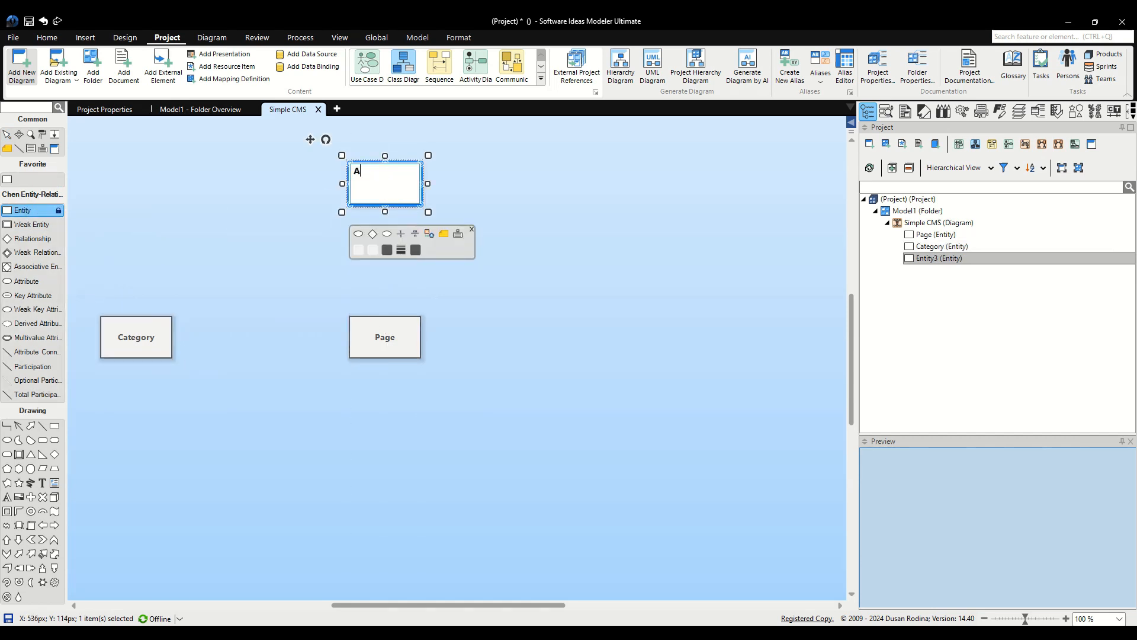
{"action": "type", "text": "Author"}
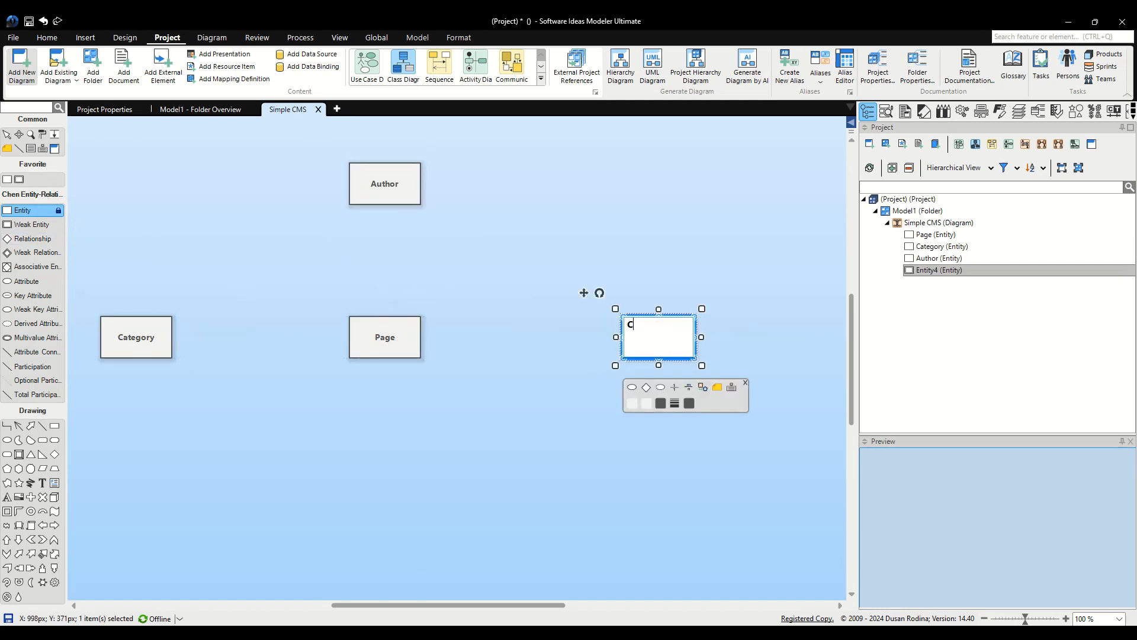
{"action": "type", "text": "Chapter"}
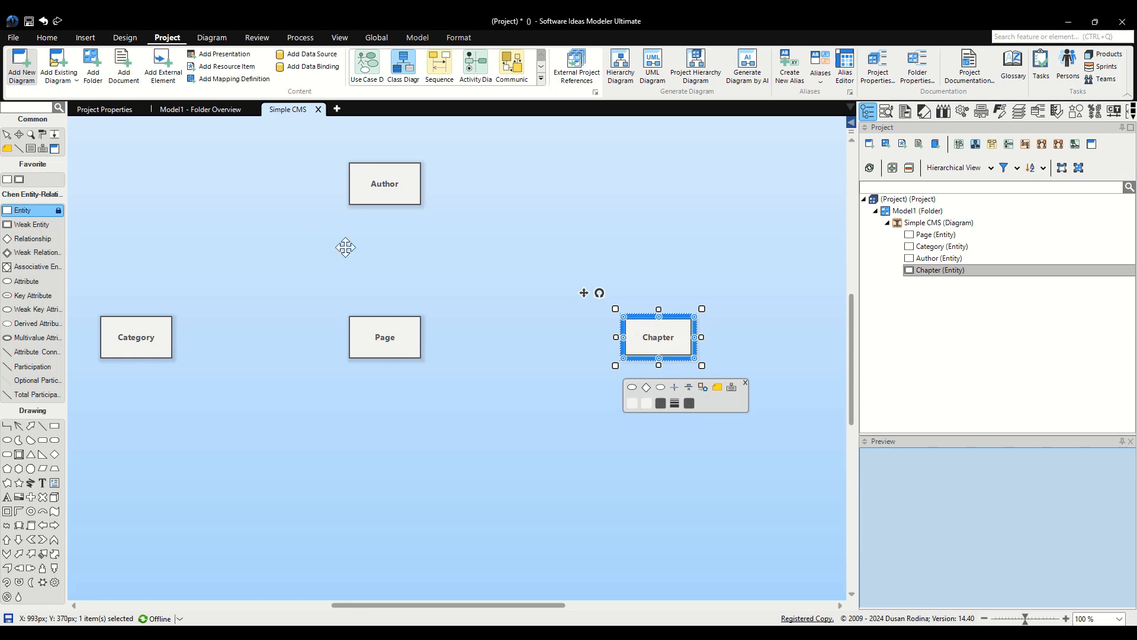
{"action": "mouse_move", "coordinate": [389, 283]}
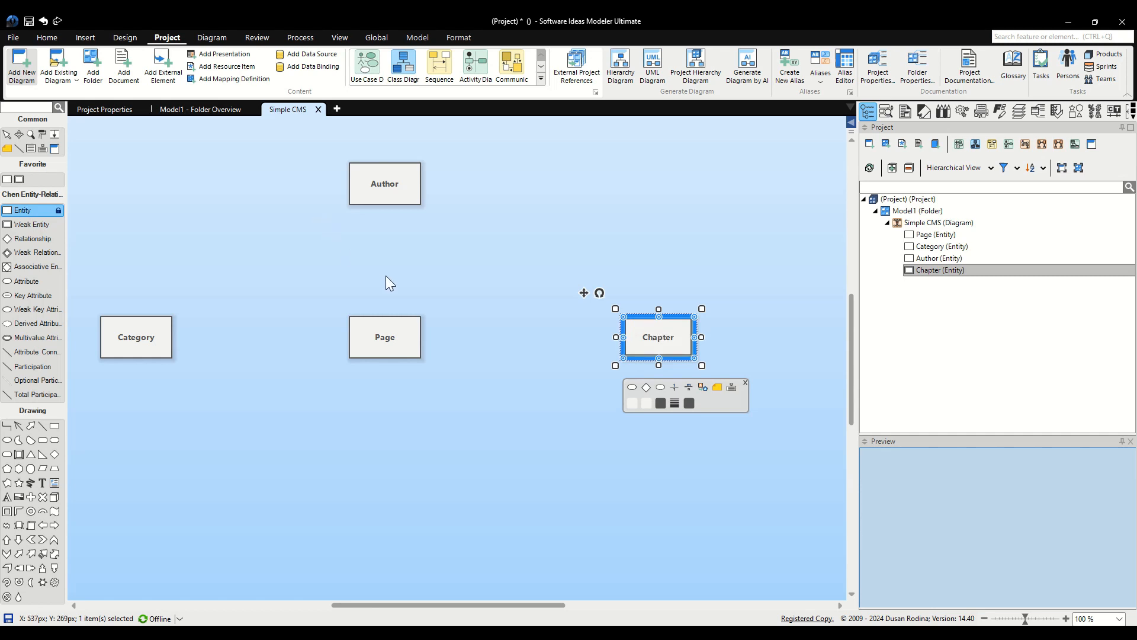
{"action": "mouse_move", "coordinate": [33, 251]}
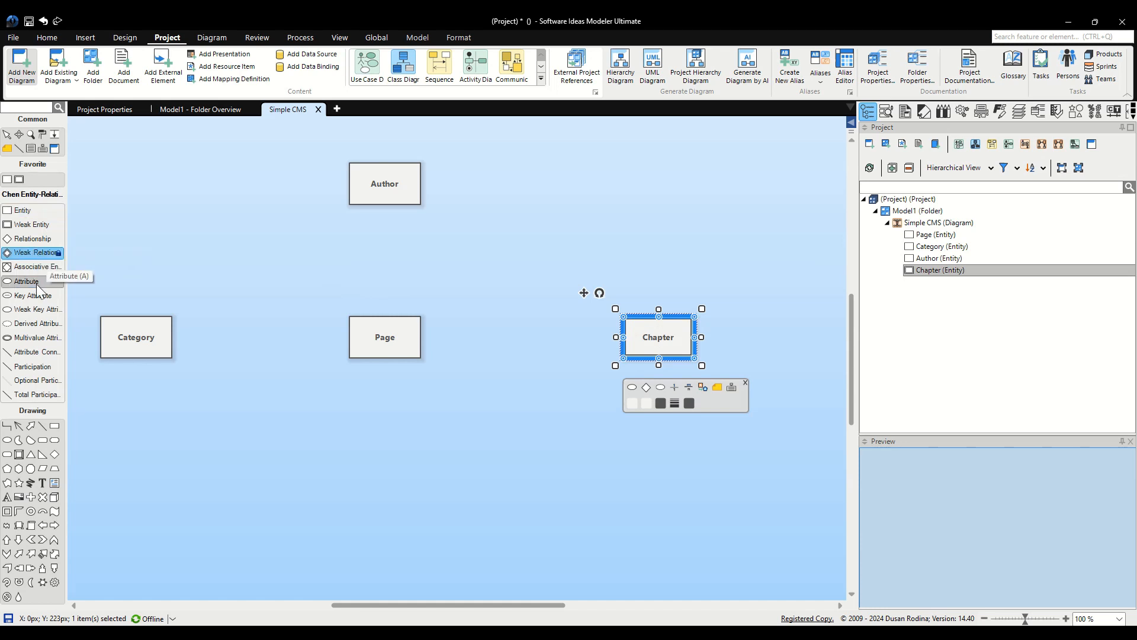
{"action": "mouse_move", "coordinate": [31, 267]}
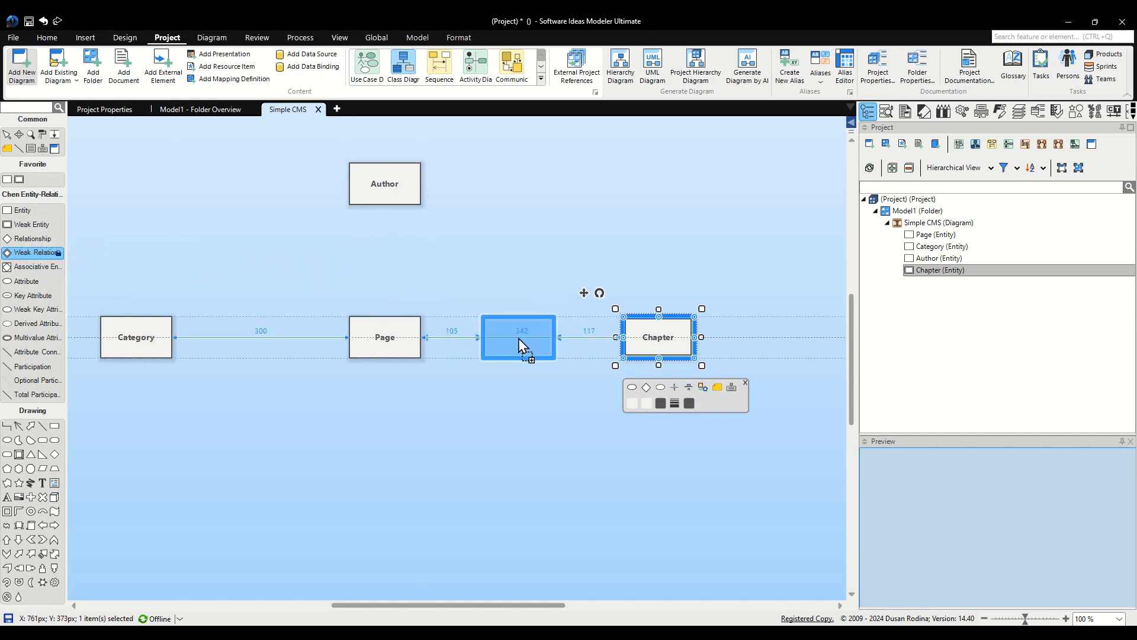
Place a relationship between Page and Chapter and name it 'Contains'
{"action": "left_click_drag", "start_coordinate": [519, 338], "coordinate": [522, 338]}
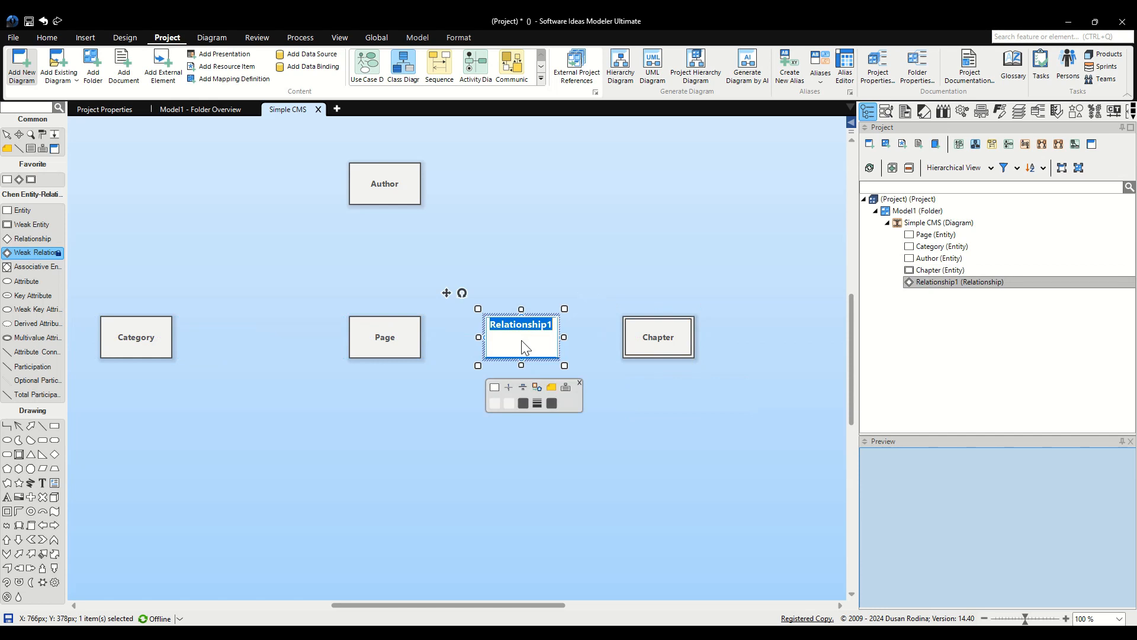
{"action": "type", "text": "Conta"}
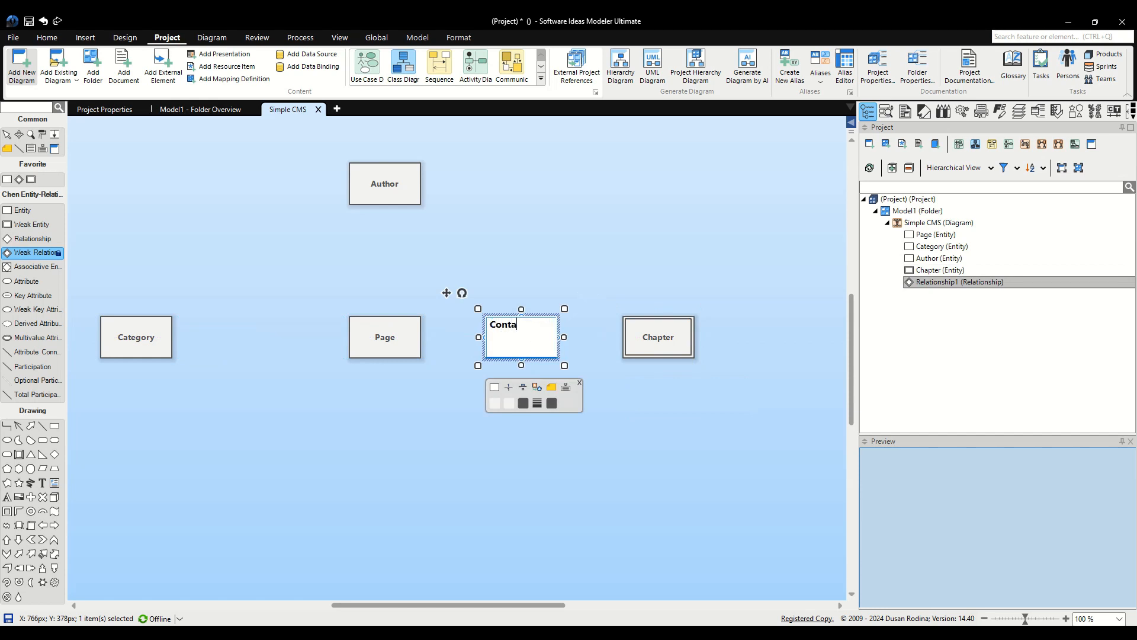
{"action": "type", "text": "Contains"}
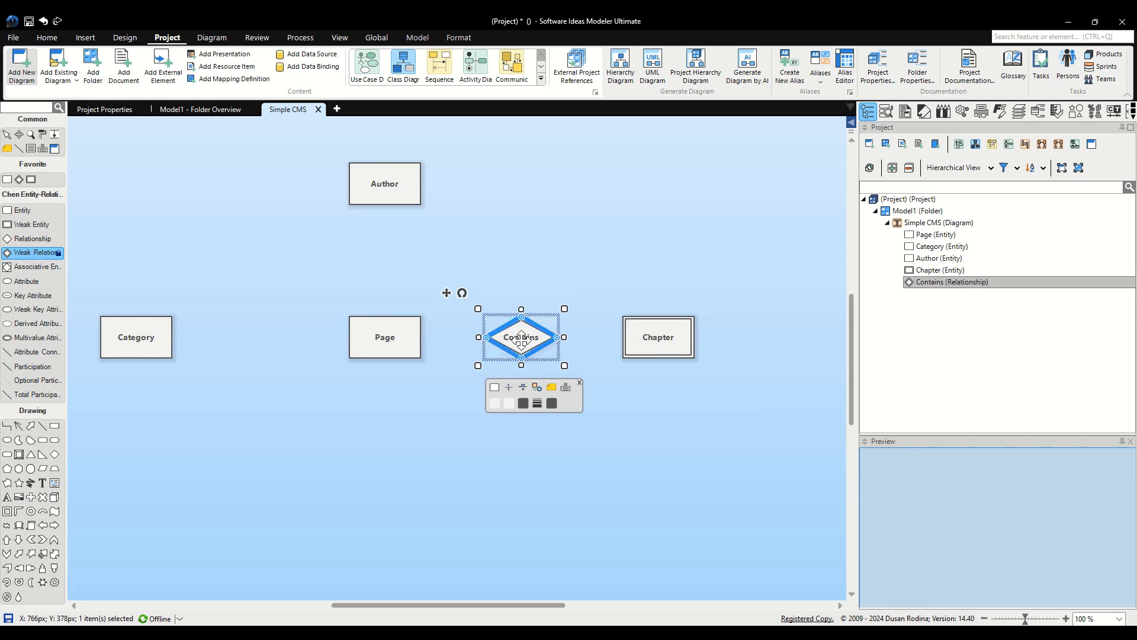
{"action": "mouse_move", "coordinate": [33, 366]}
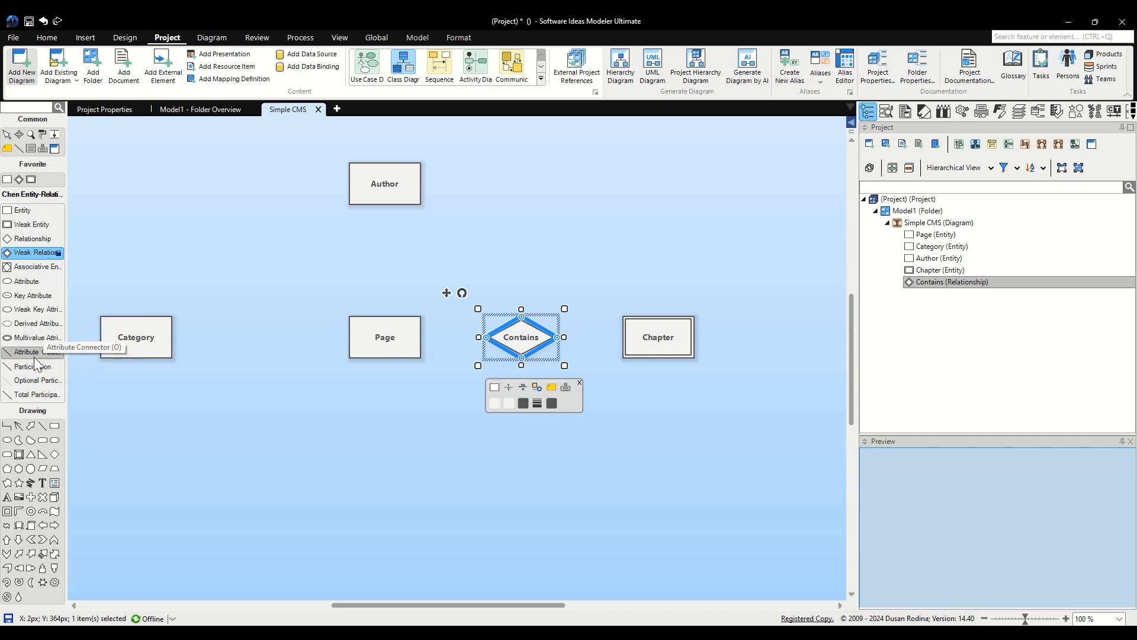
{"action": "mouse_move", "coordinate": [28, 366]}
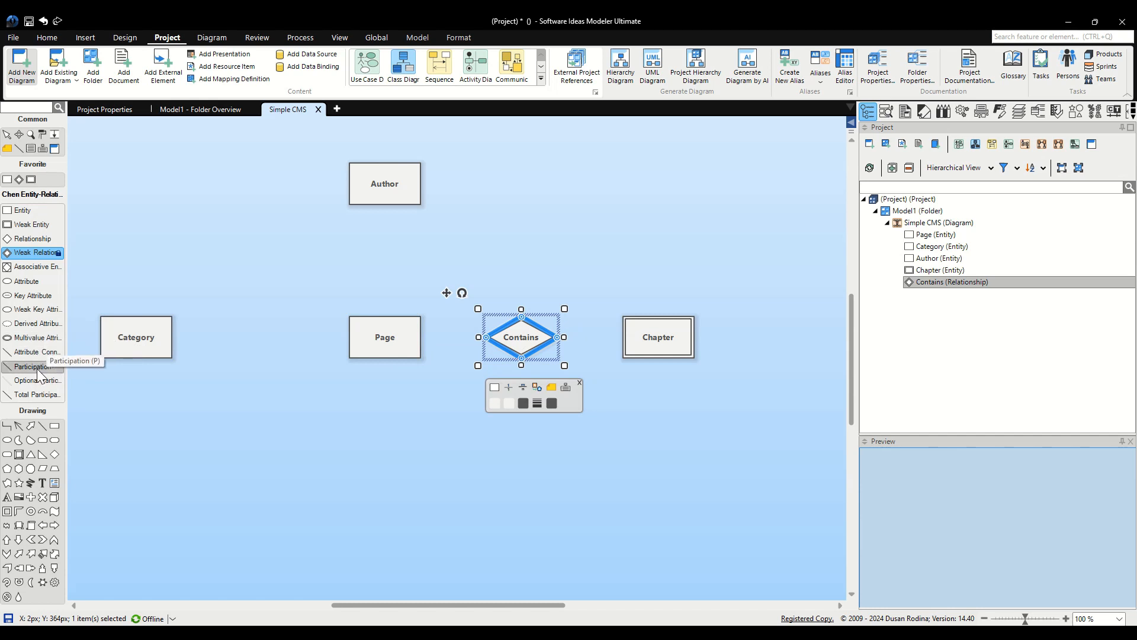
{"action": "mouse_move", "coordinate": [60, 375]}
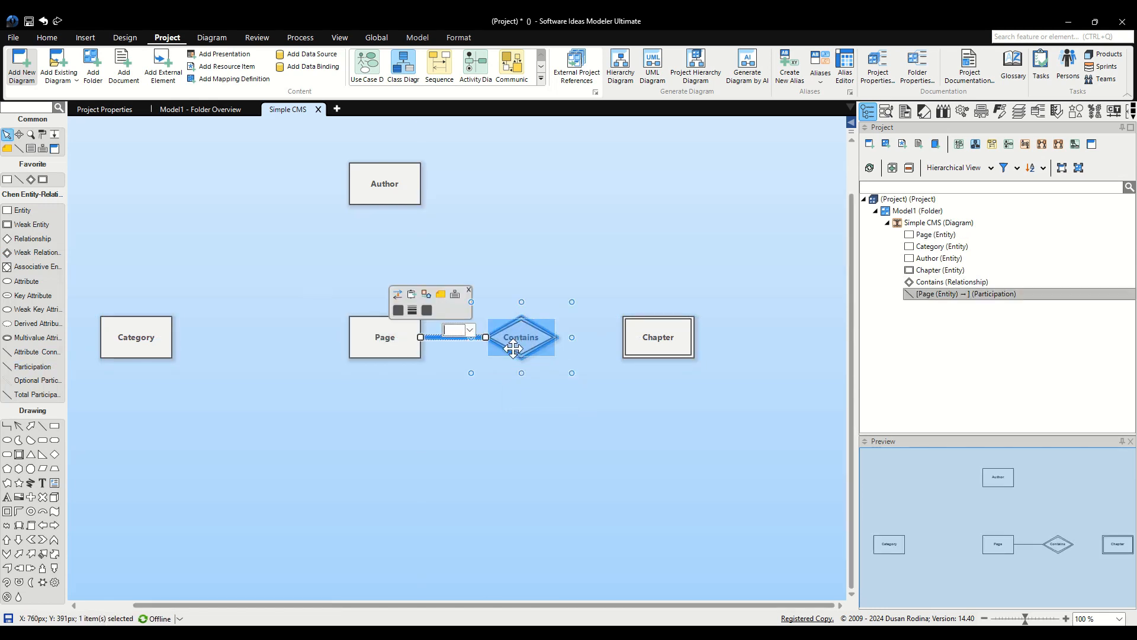
Draw a participation line from Page to the Contains relationship
{"action": "left_click", "coordinate": [491, 427]}
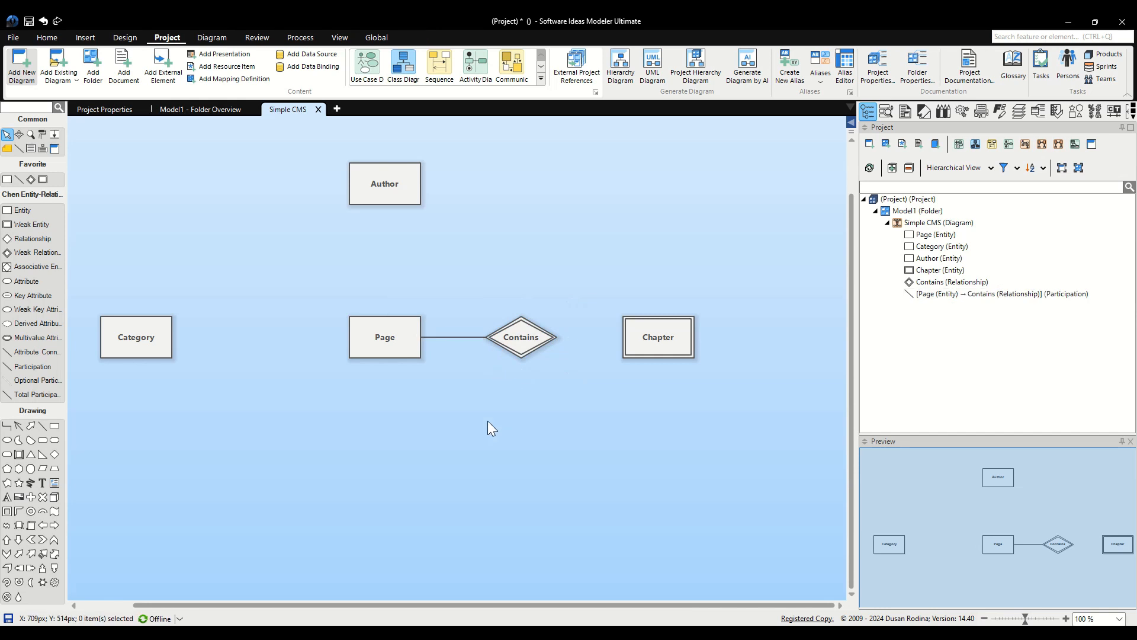
{"action": "mouse_move", "coordinate": [484, 435]}
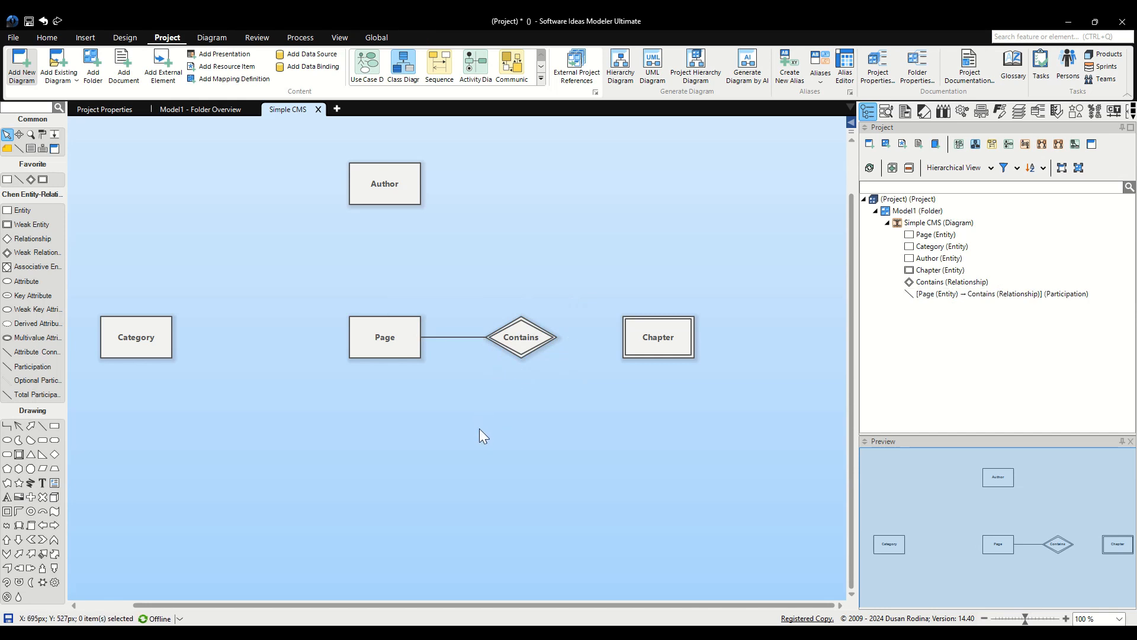
{"action": "mouse_move", "coordinate": [444, 448]}
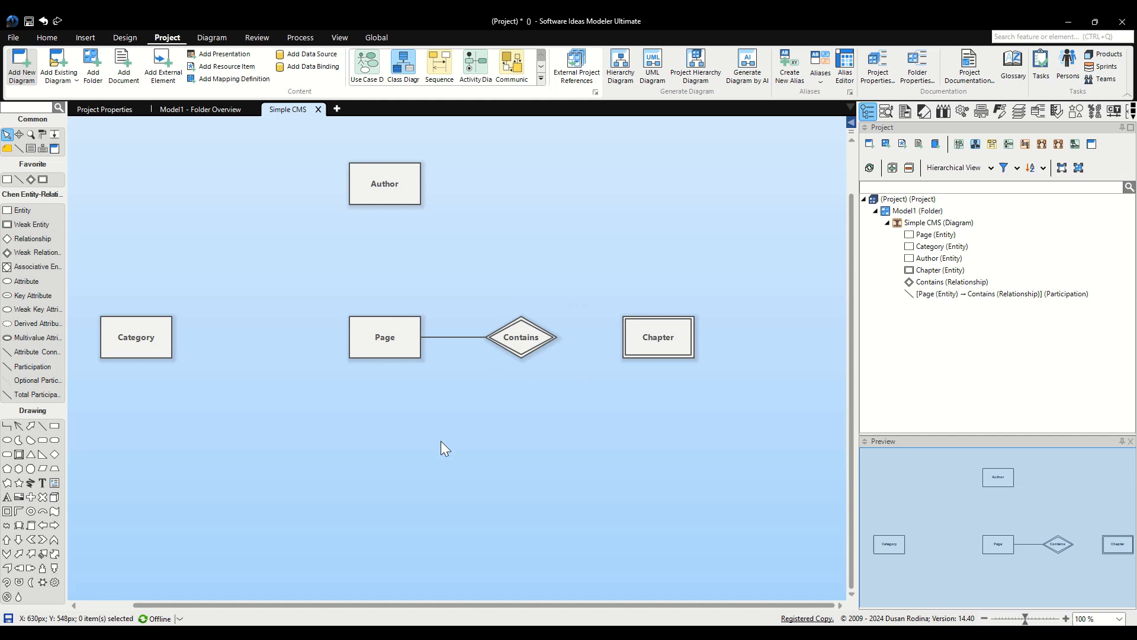
{"action": "mouse_move", "coordinate": [398, 450]}
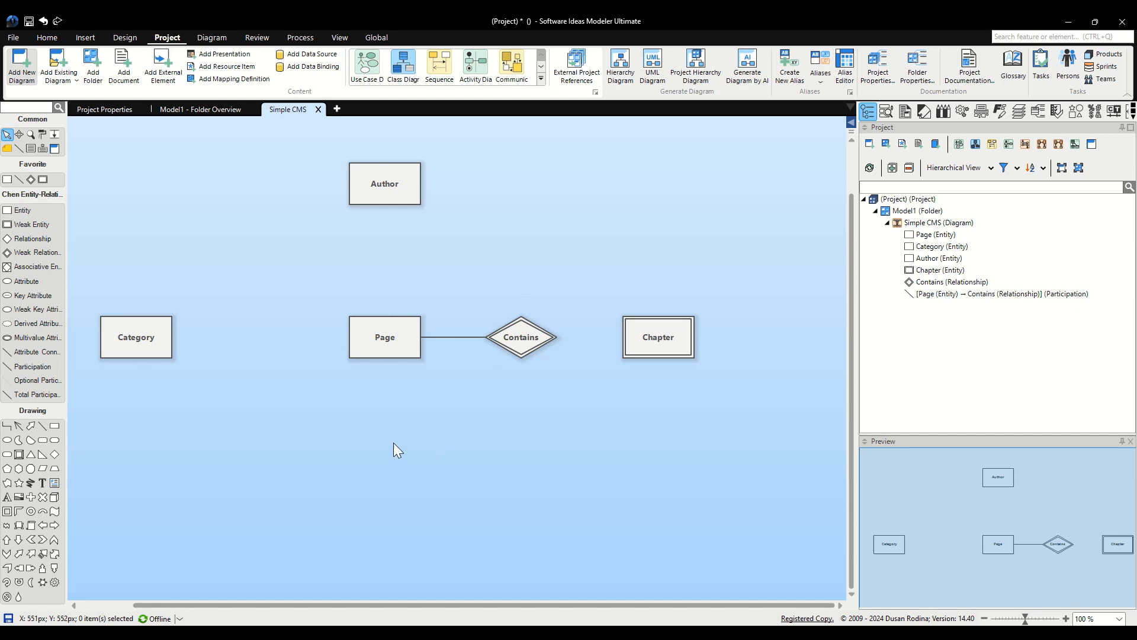
{"action": "mouse_move", "coordinate": [395, 448]}
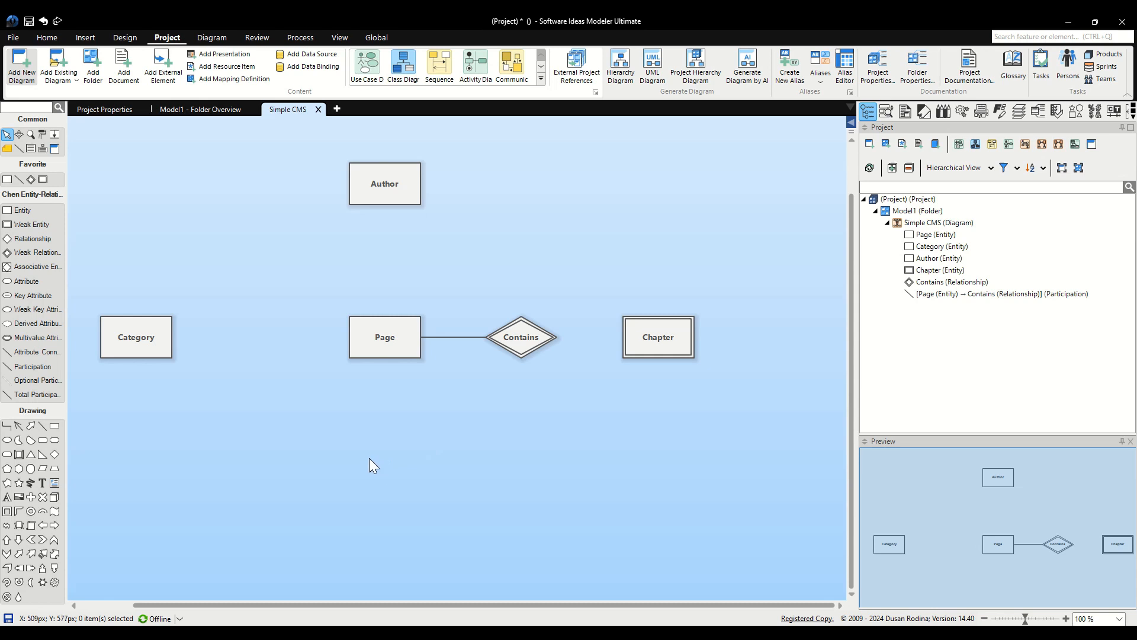
{"action": "mouse_move", "coordinate": [34, 395]}
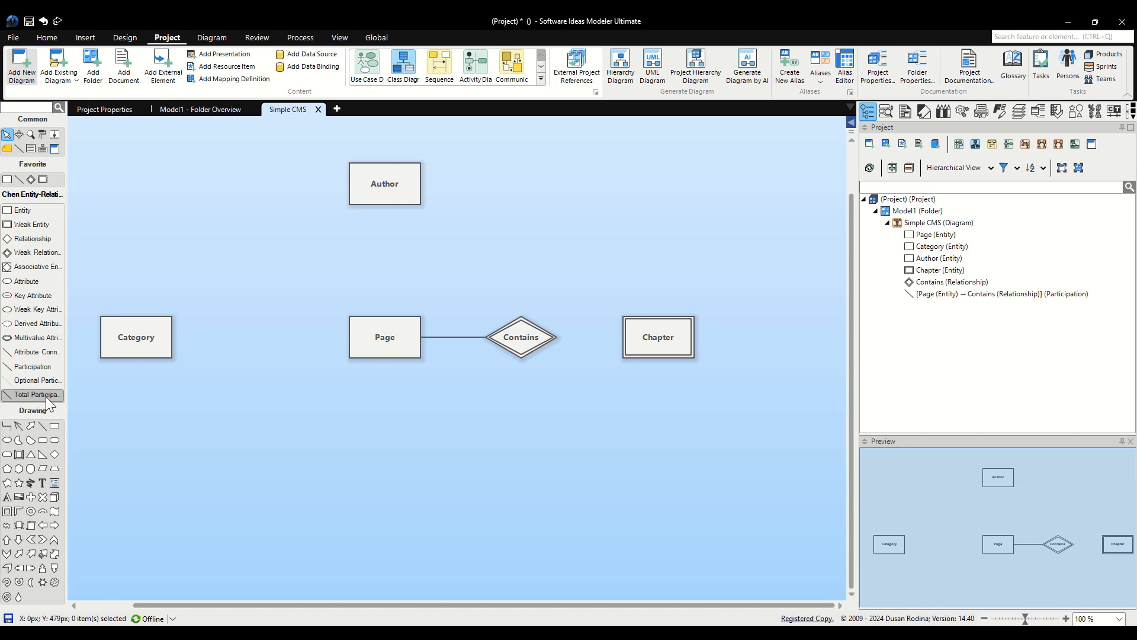
Link Contains to Chapter with a total participation double line
{"action": "left_click", "coordinate": [32, 395]}
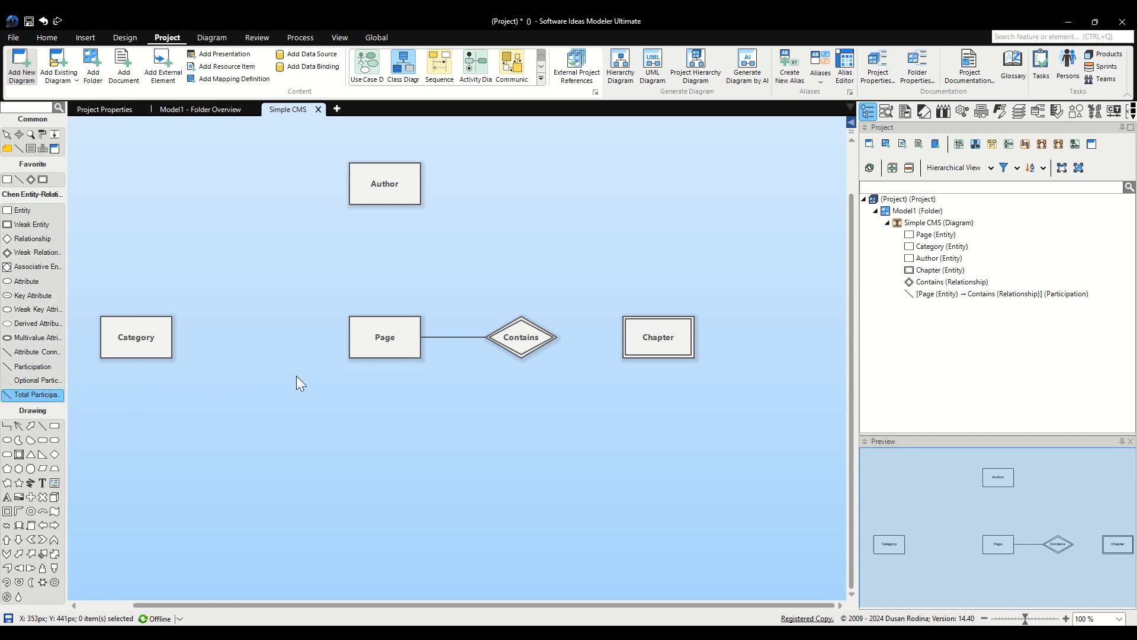
{"action": "left_click", "coordinate": [521, 336]}
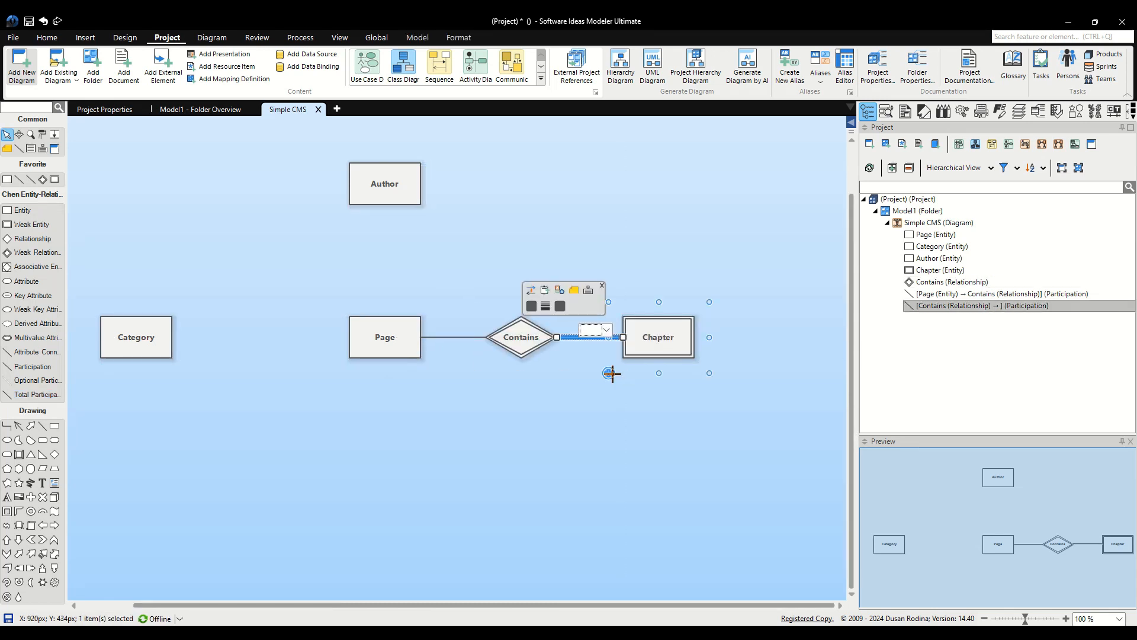
{"action": "left_click", "coordinate": [253, 424]}
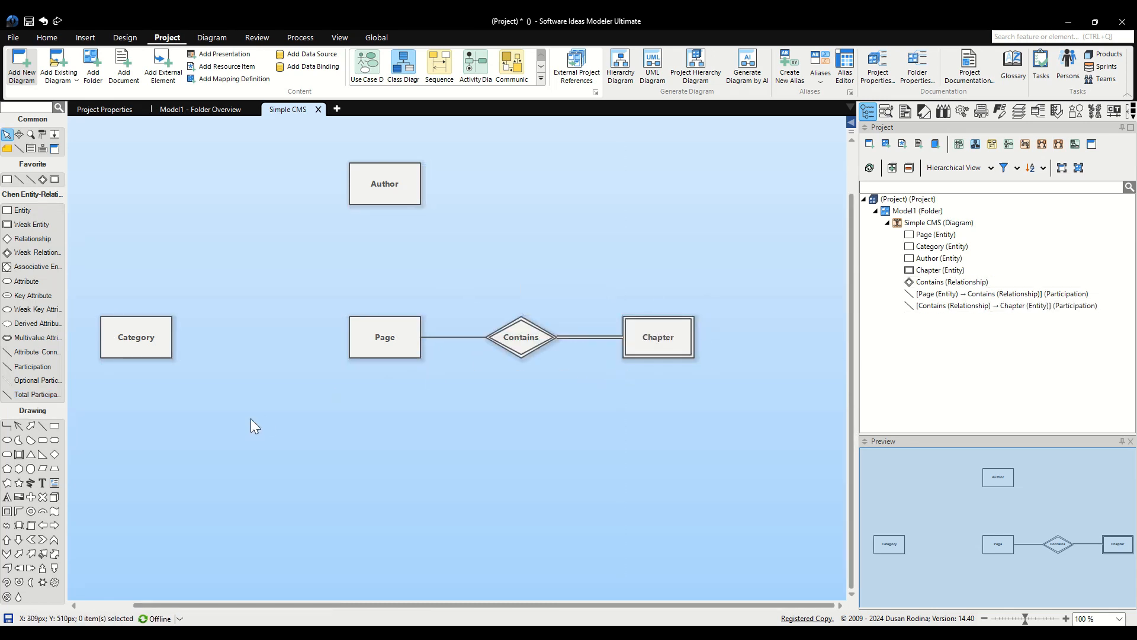
{"action": "mouse_move", "coordinate": [167, 580]}
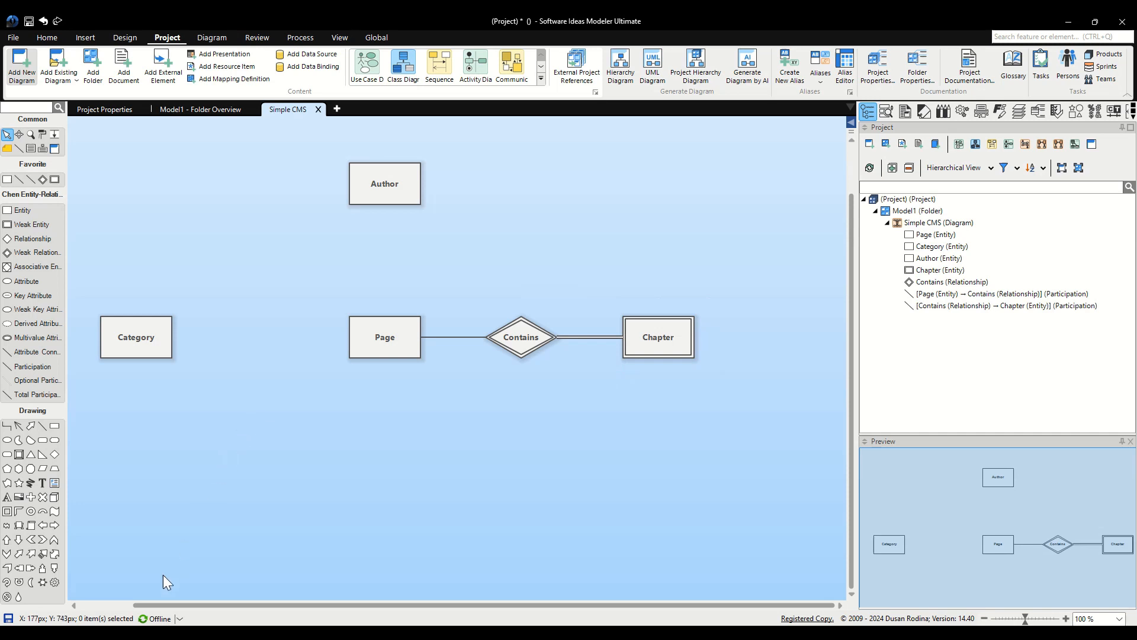
{"action": "mouse_move", "coordinate": [167, 580]}
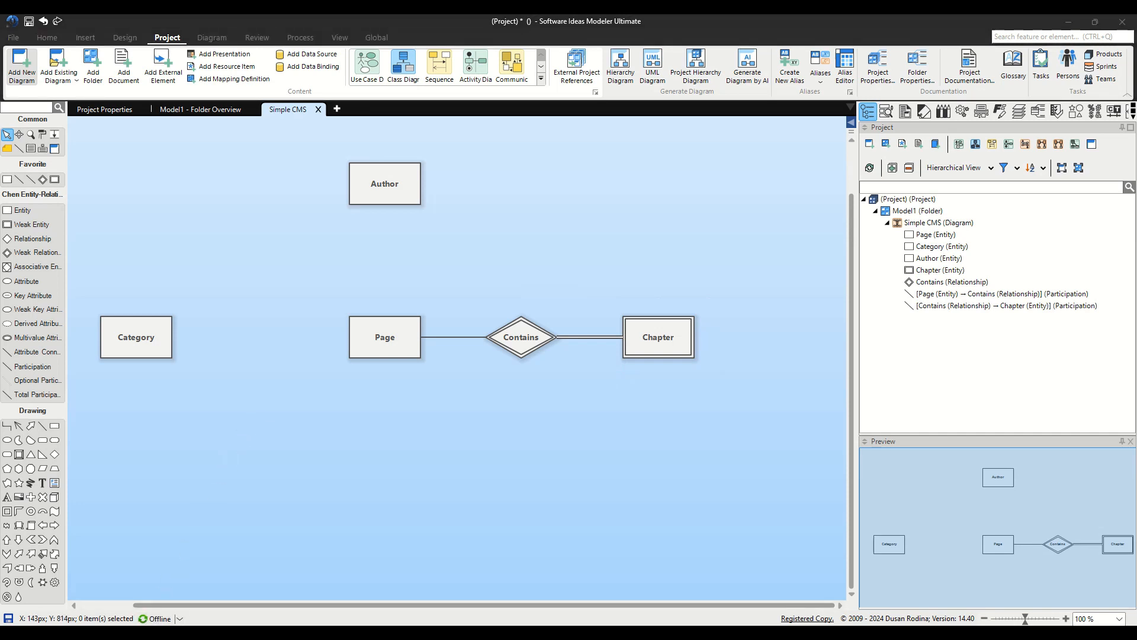
{"action": "mouse_move", "coordinate": [162, 531]}
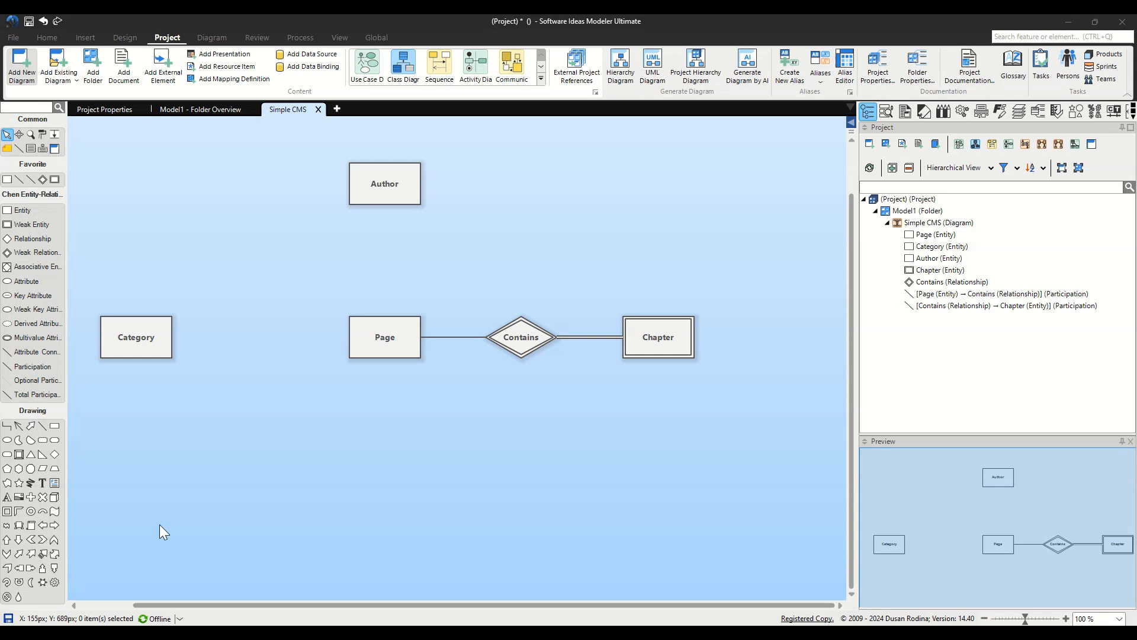
{"action": "mouse_move", "coordinate": [244, 435]}
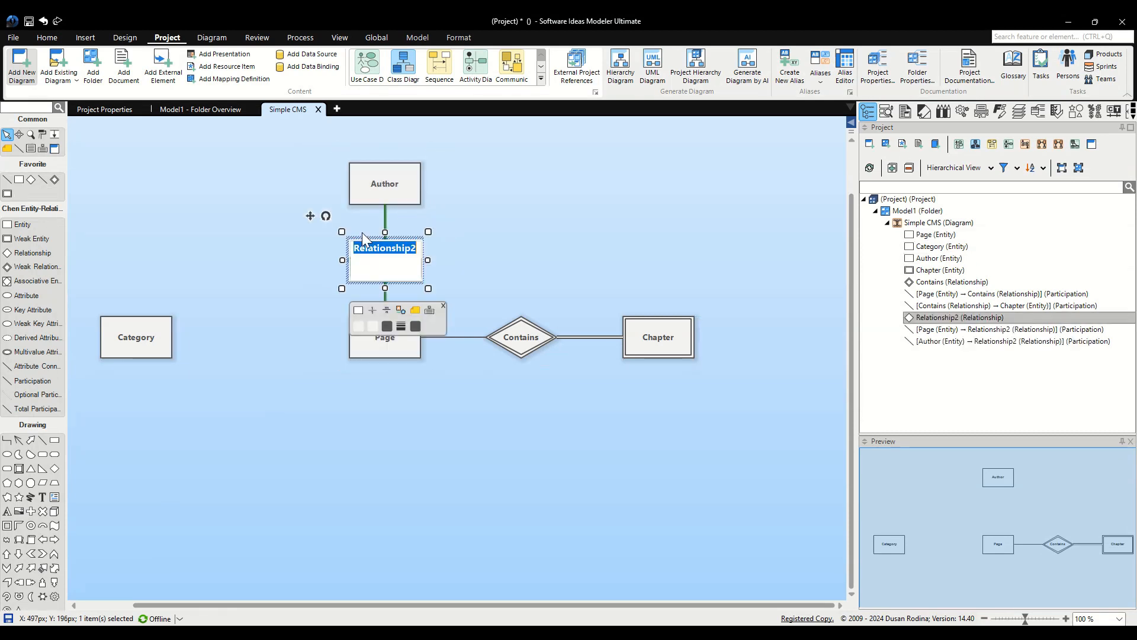
Name the new relationship between Author and Page 'Authorship'
{"action": "type", "text": "Aut"}
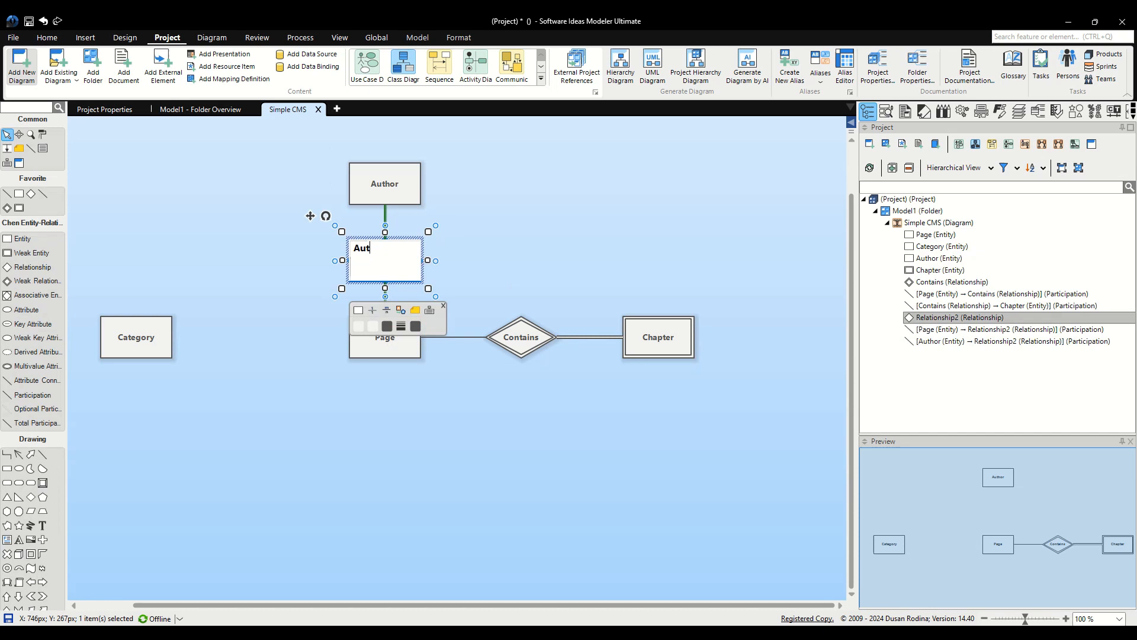
{"action": "type", "text": "horship"}
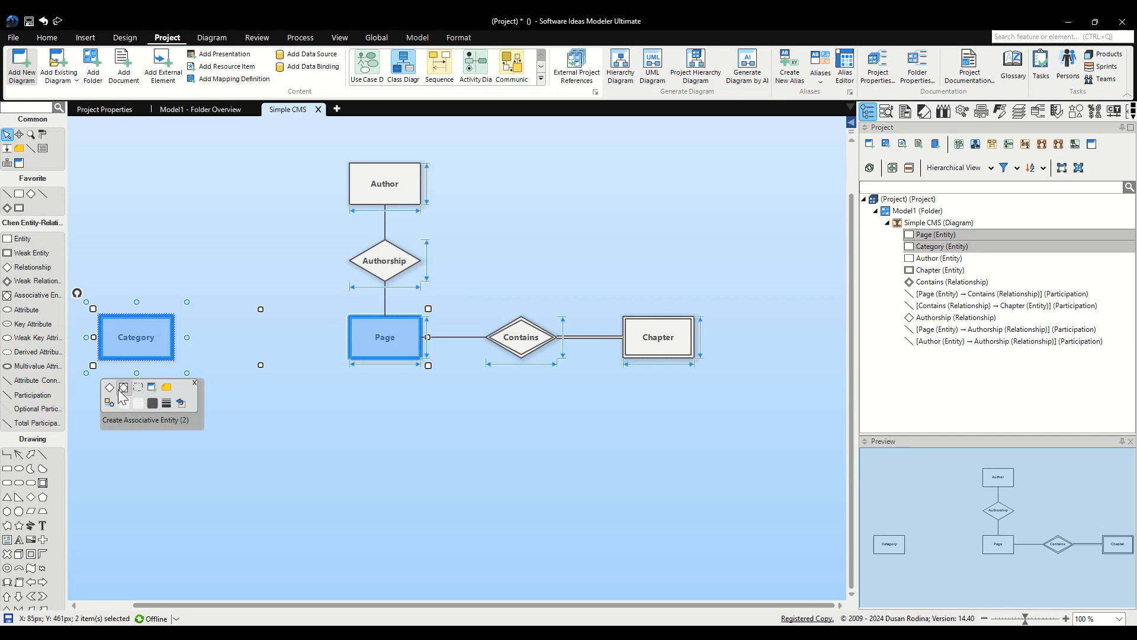
Create an associative entity between Category and Page named 'PageCategory'
{"action": "left_click", "coordinate": [123, 387]}
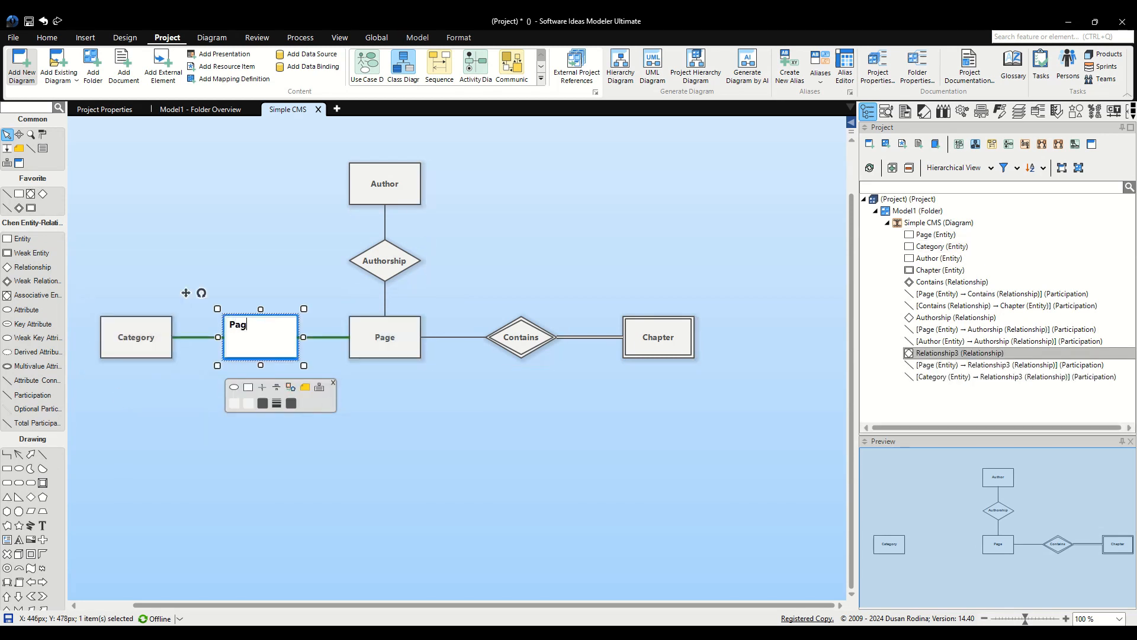
{"action": "type", "text": "eCategory"}
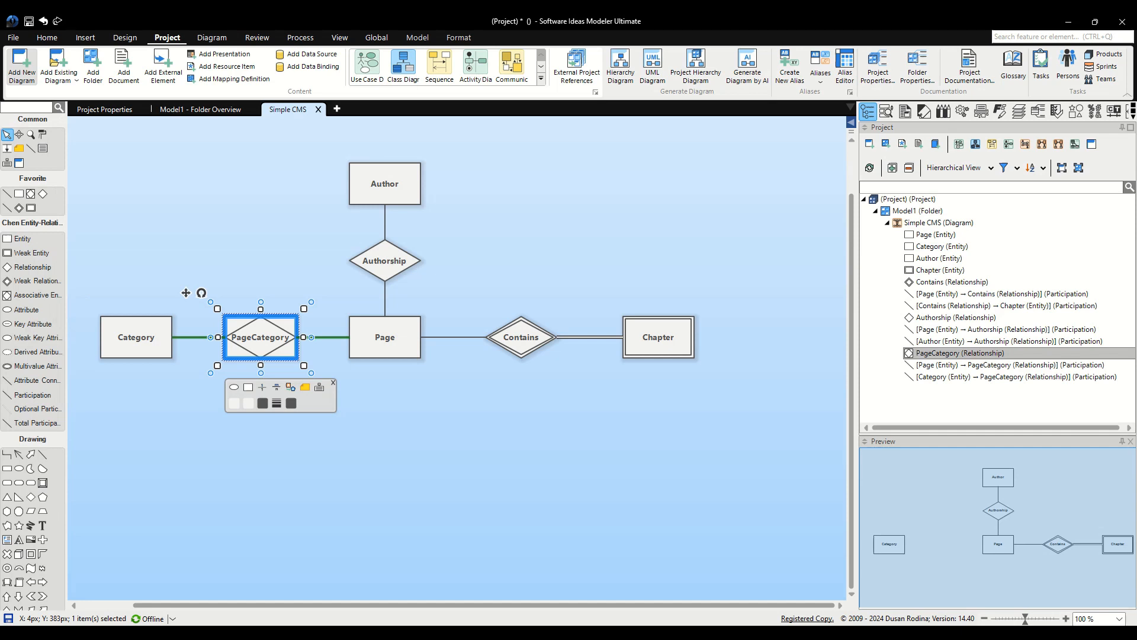
{"action": "left_click", "coordinate": [658, 337]}
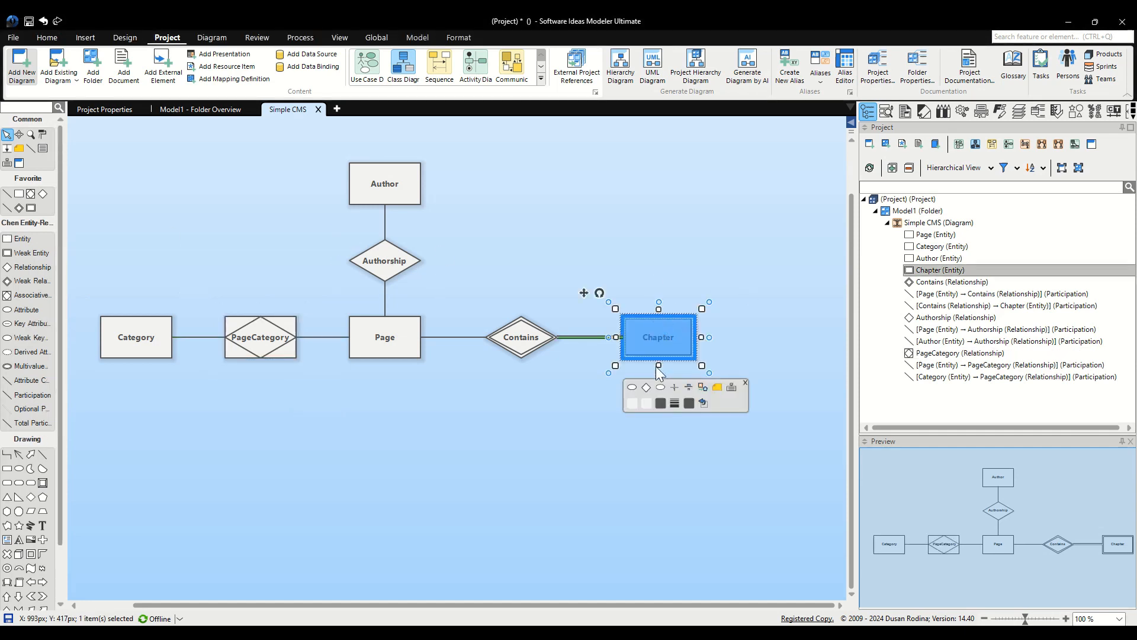
{"action": "mouse_move", "coordinate": [632, 386]}
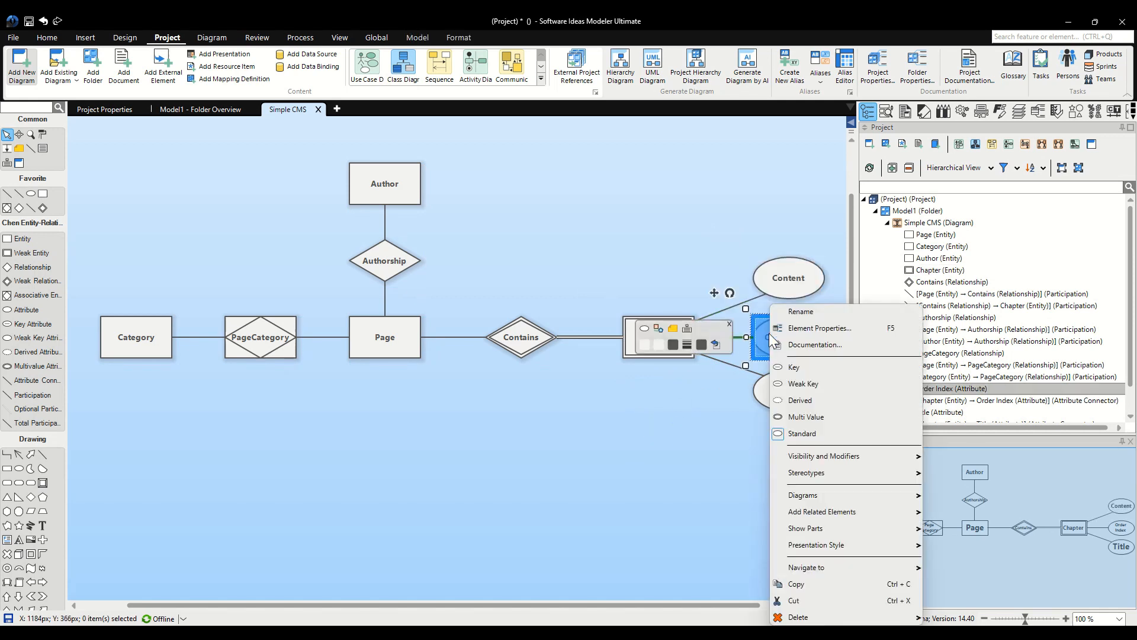
{"action": "mouse_move", "coordinate": [817, 389]}
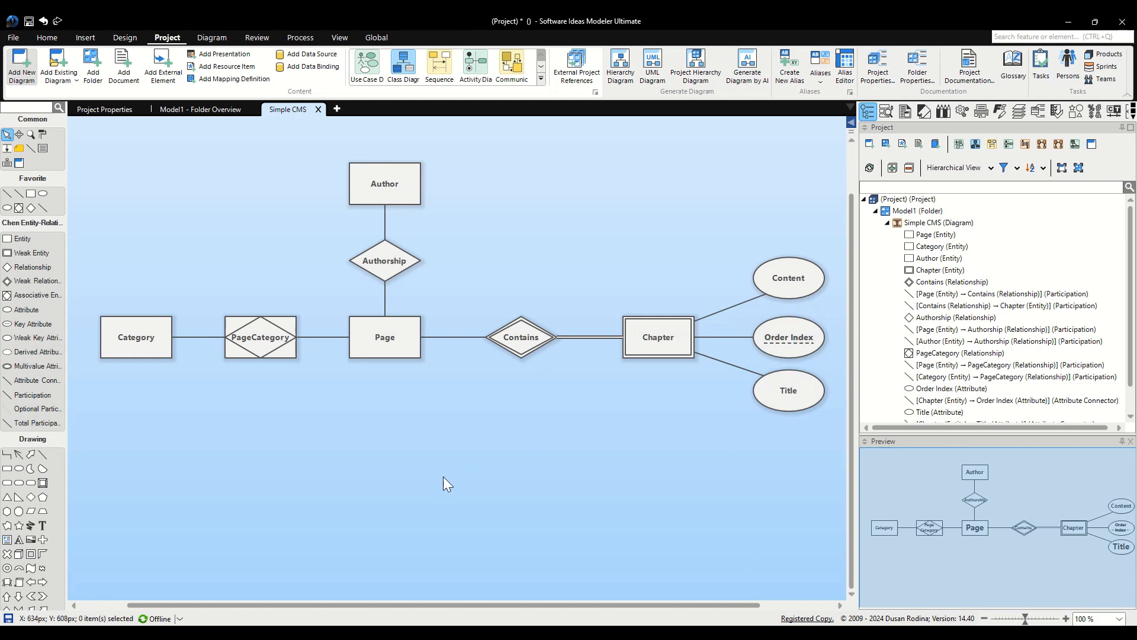
{"action": "mouse_move", "coordinate": [451, 485]}
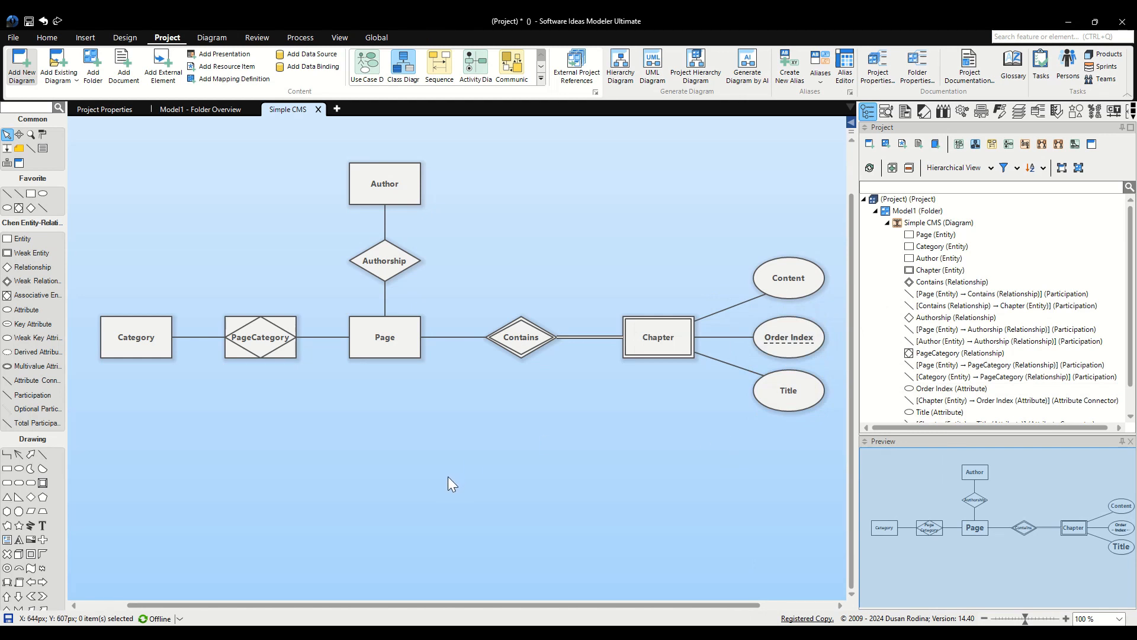
{"action": "mouse_move", "coordinate": [448, 476]}
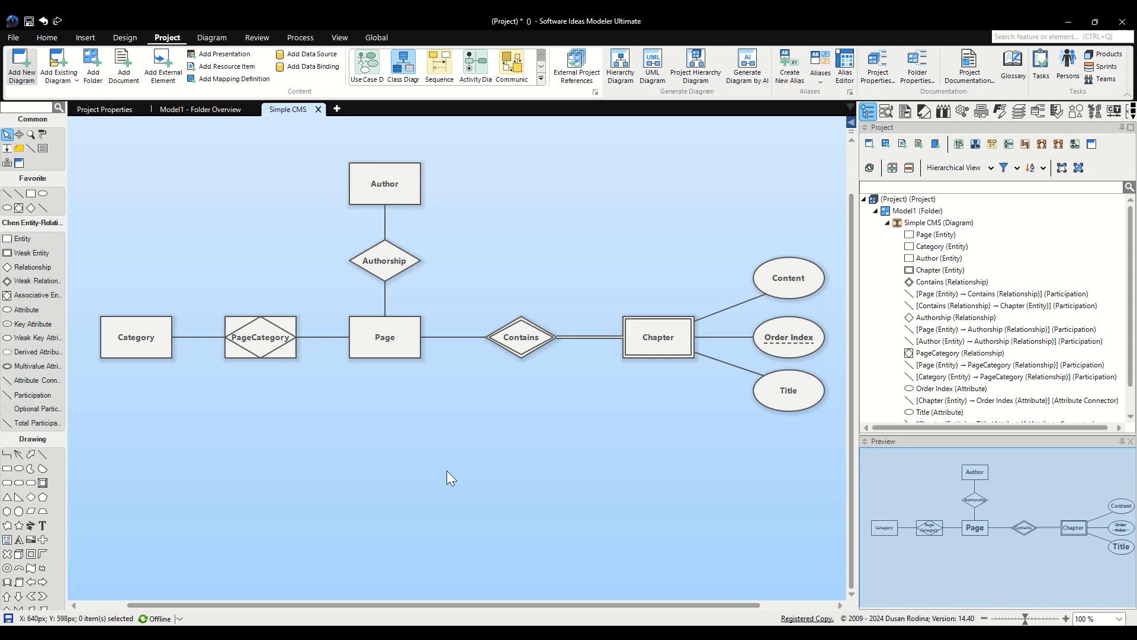
{"action": "mouse_move", "coordinate": [429, 469]}
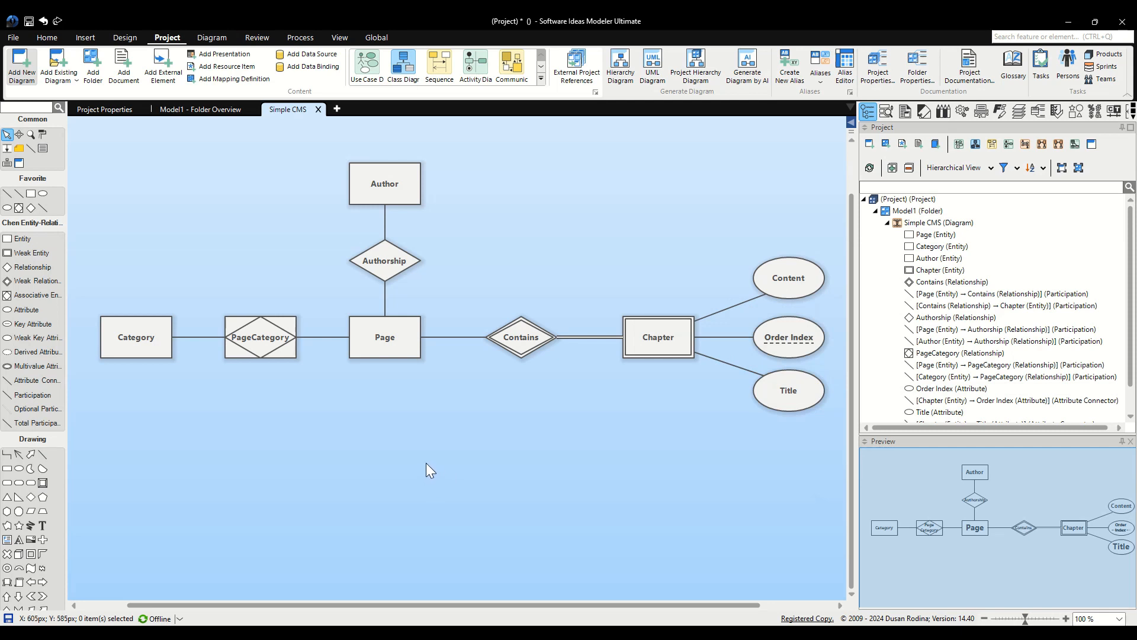
{"action": "mouse_move", "coordinate": [429, 354]}
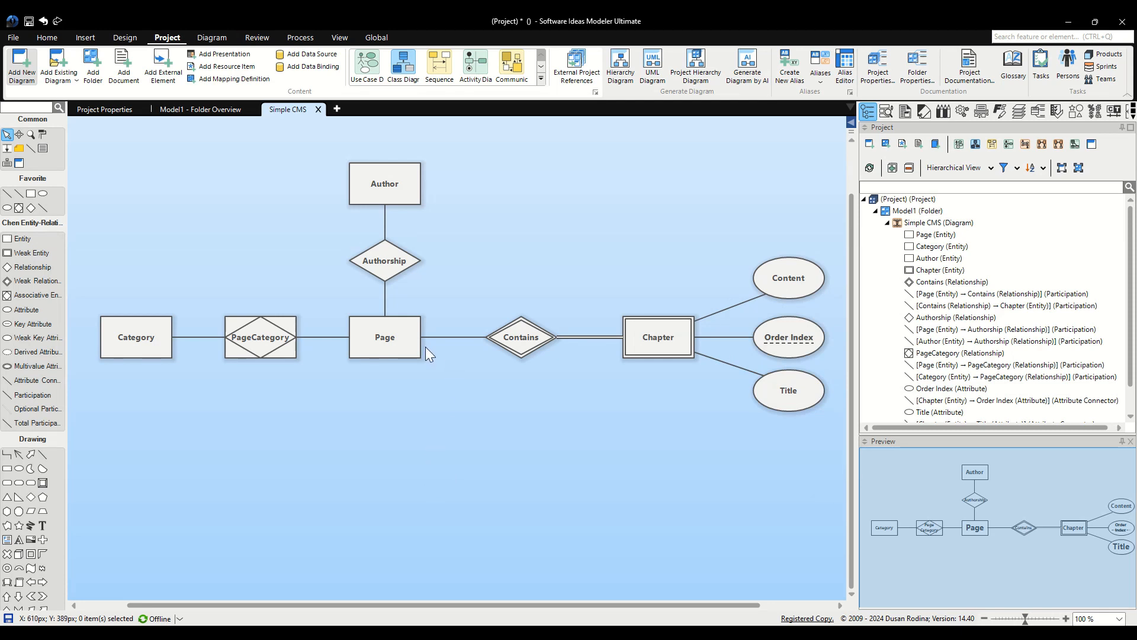
Add multiple default-size attributes to Page: PageID, Title, Creation Date, Days Since Published
{"action": "left_click", "coordinate": [383, 337]}
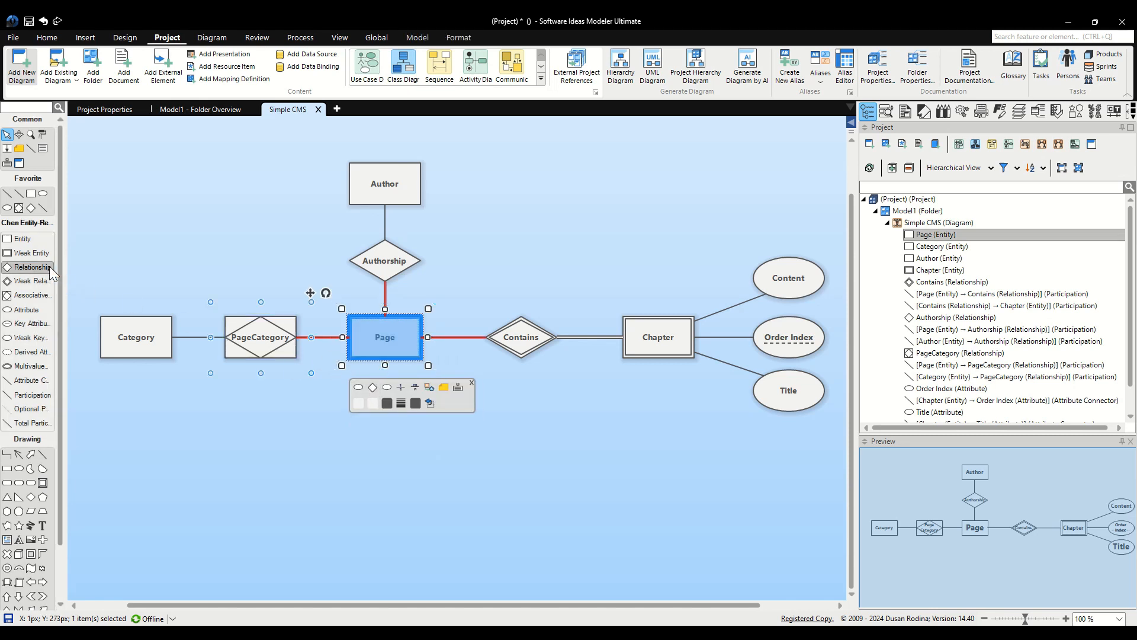
{"action": "mouse_move", "coordinate": [25, 309]}
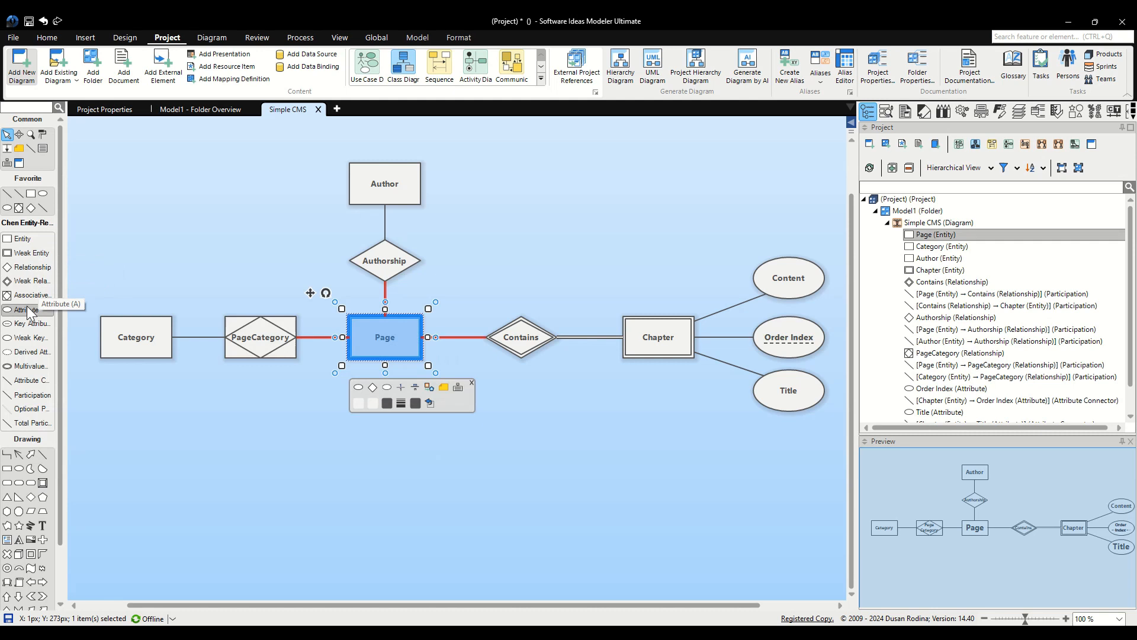
{"action": "right_click", "coordinate": [27, 309]}
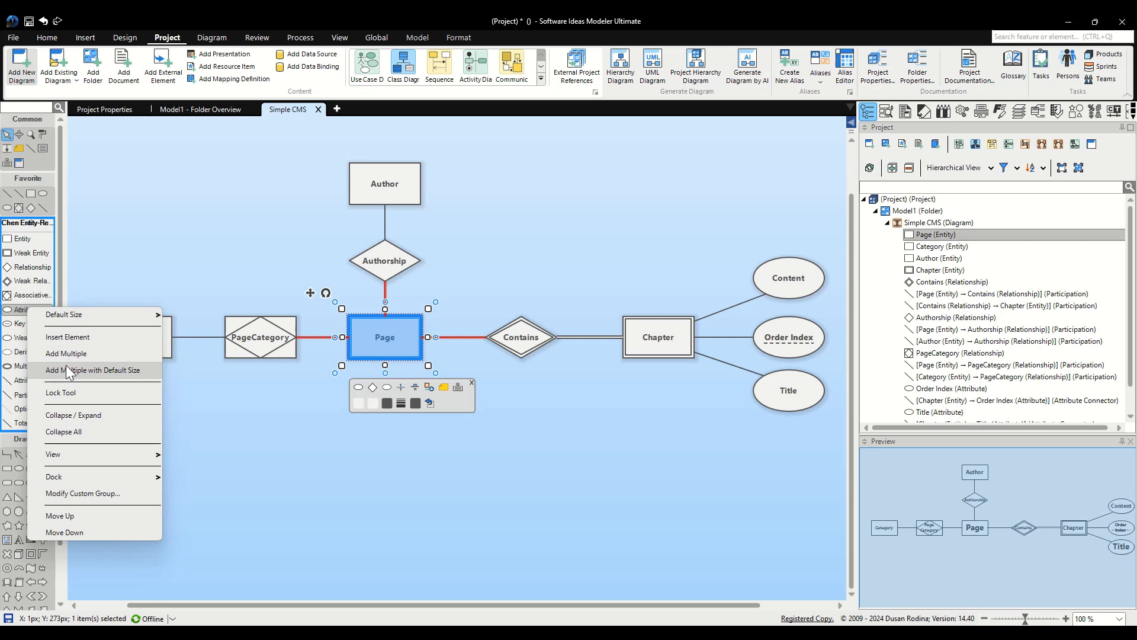
{"action": "left_click", "coordinate": [96, 369]}
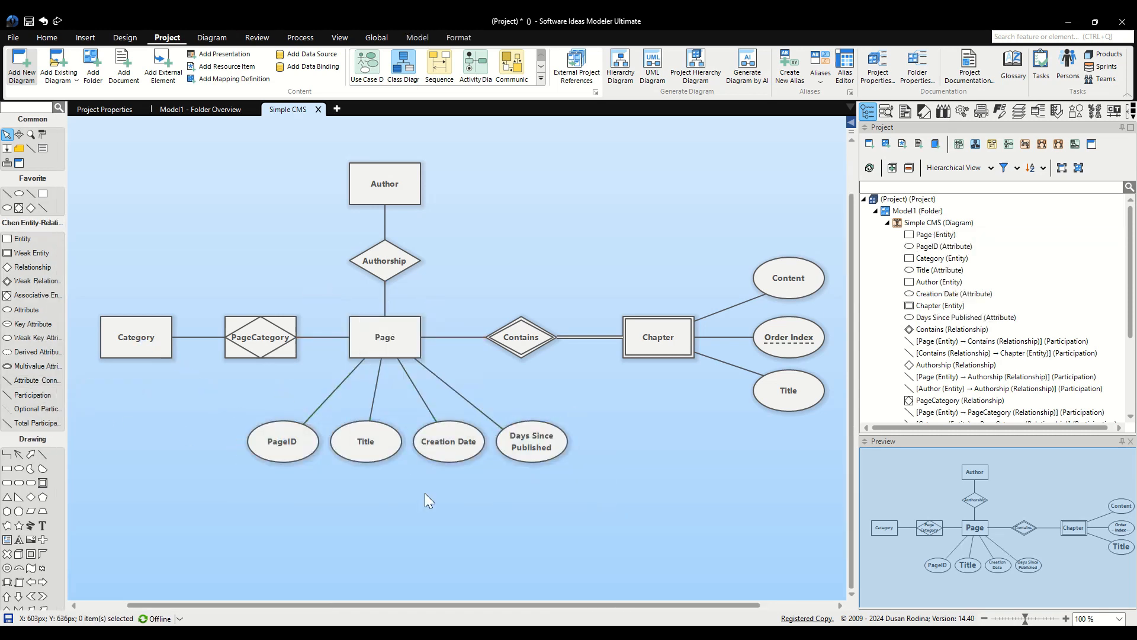
Select PageID and bring up its attribute-kind options to set it as the key
{"action": "left_click", "coordinate": [282, 440]}
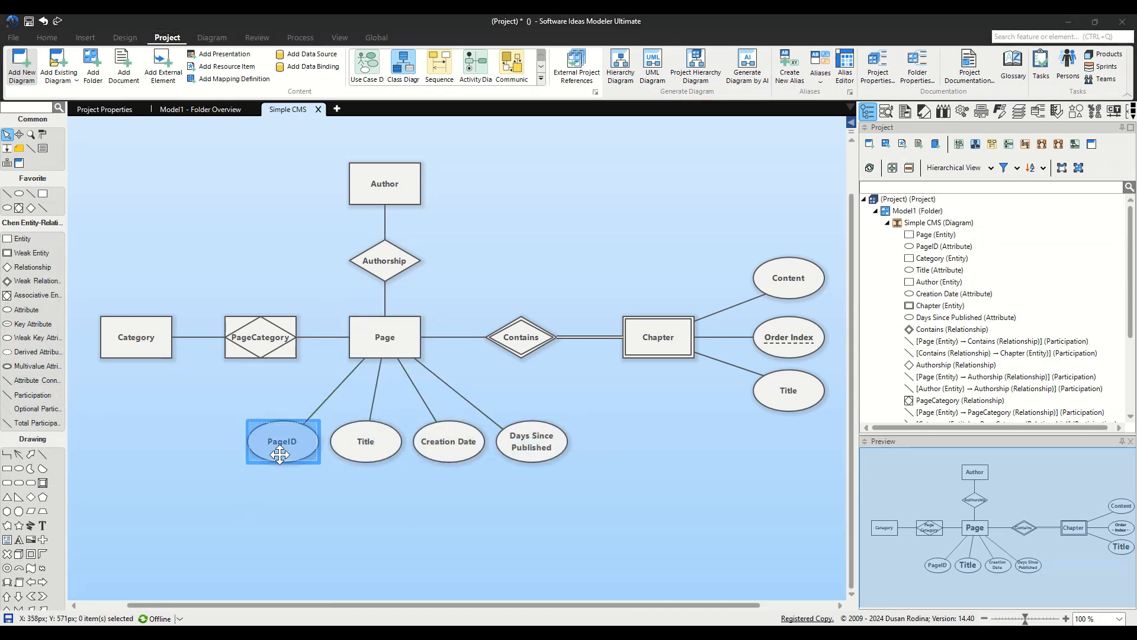
{"action": "left_click", "coordinate": [282, 440]}
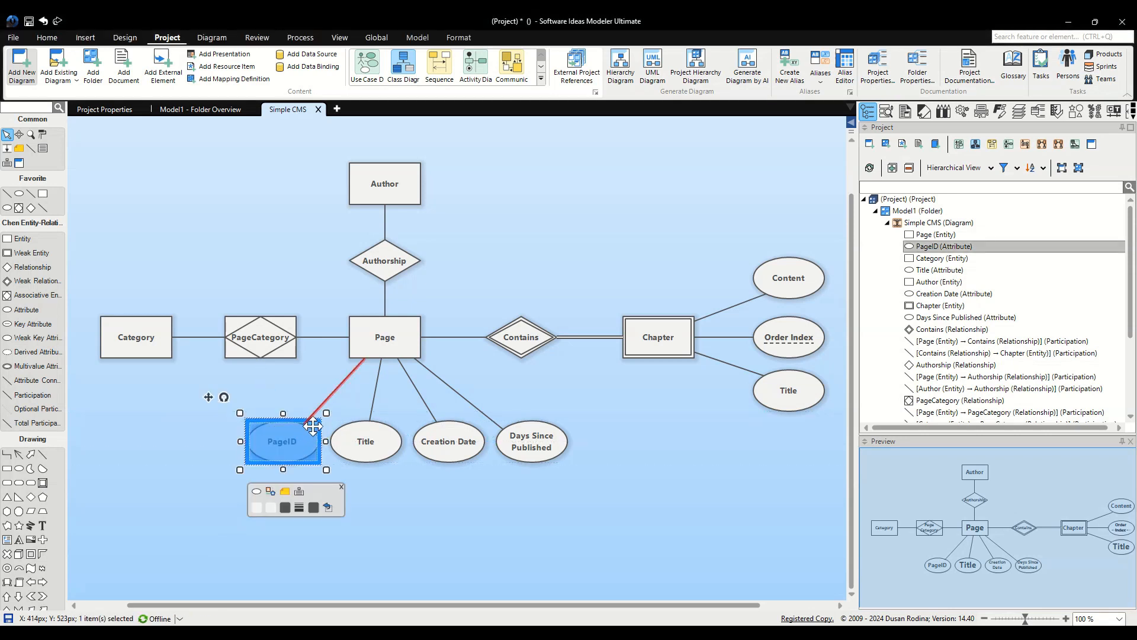
{"action": "right_click", "coordinate": [282, 441]}
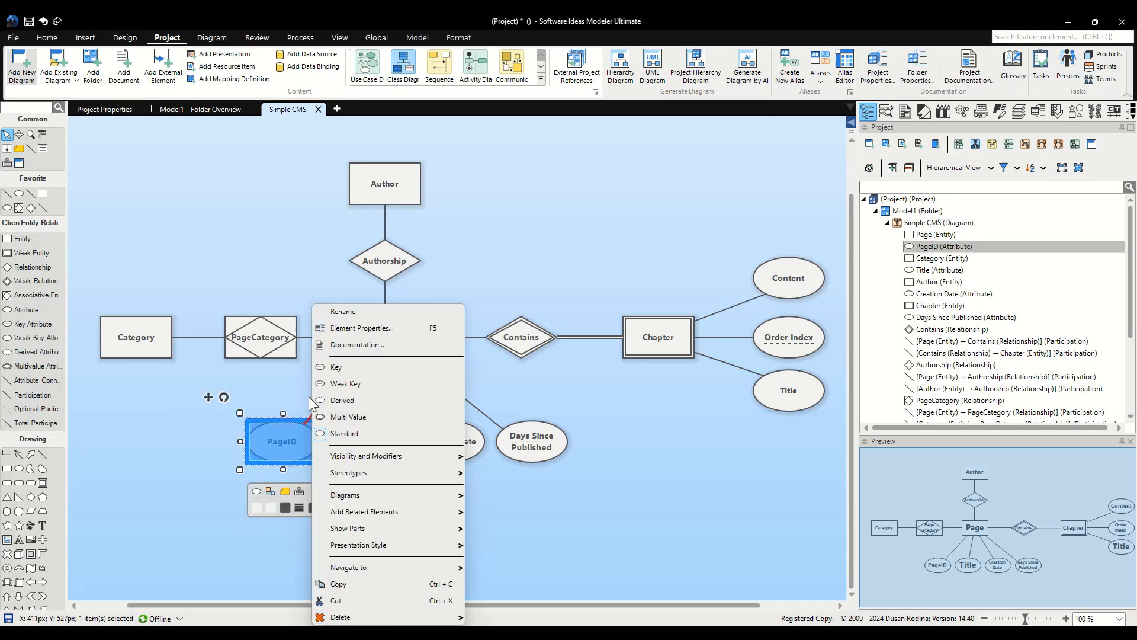
{"action": "mouse_move", "coordinate": [355, 369]}
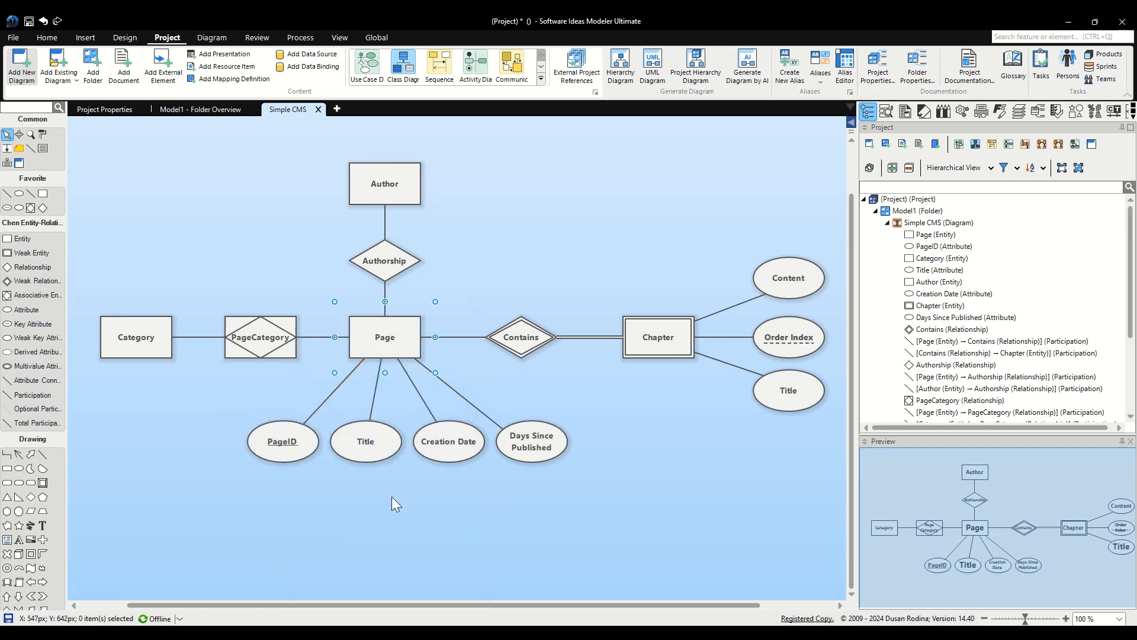
{"action": "mouse_move", "coordinate": [417, 514]}
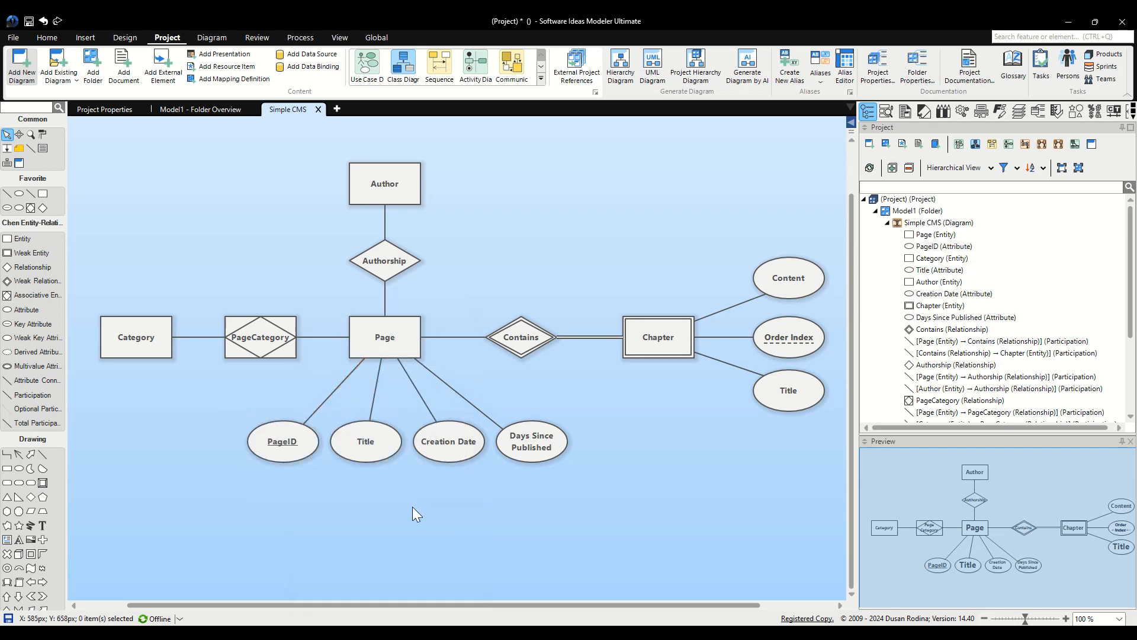
{"action": "mouse_move", "coordinate": [409, 506]}
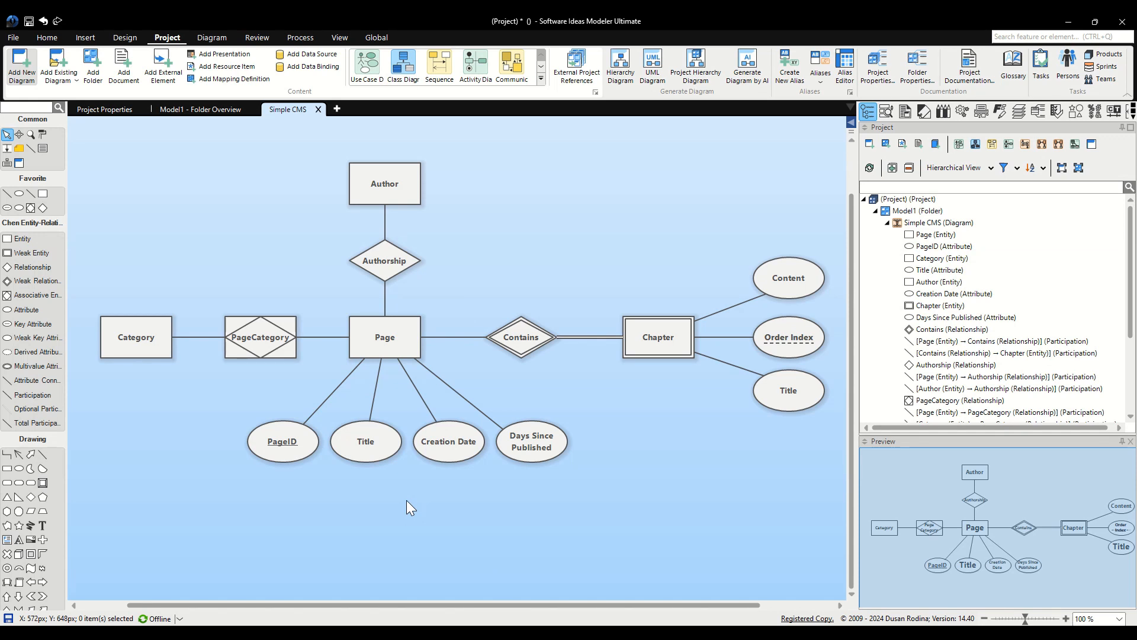
Select Days Since Published and bring up options to change it to a Derived Attribute
{"action": "left_click", "coordinate": [531, 440]}
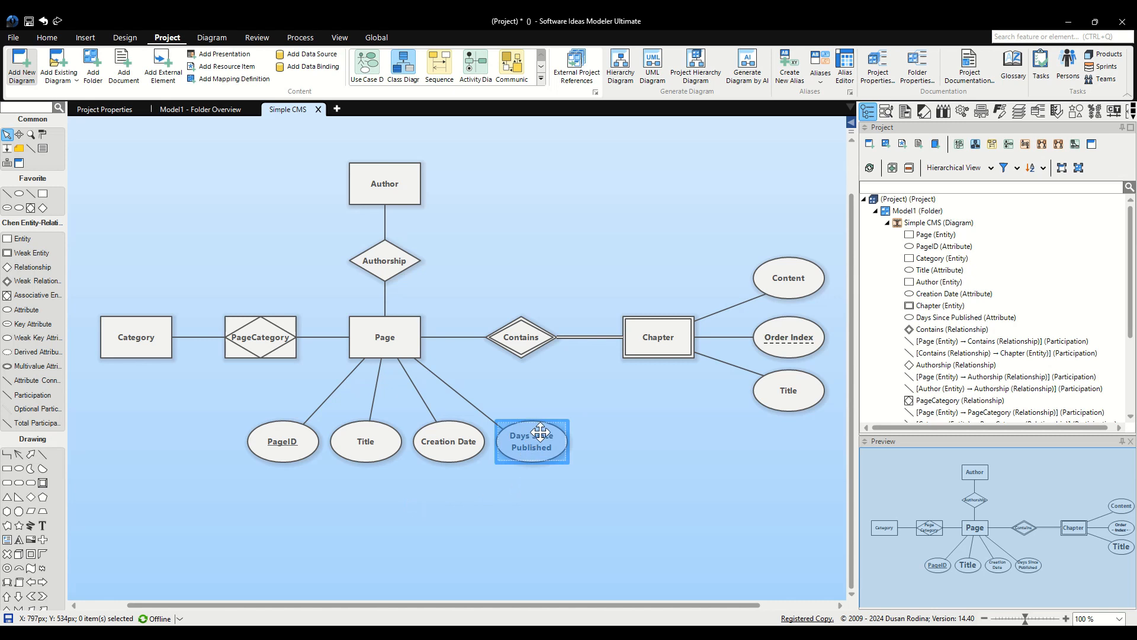
{"action": "left_click", "coordinate": [572, 463]}
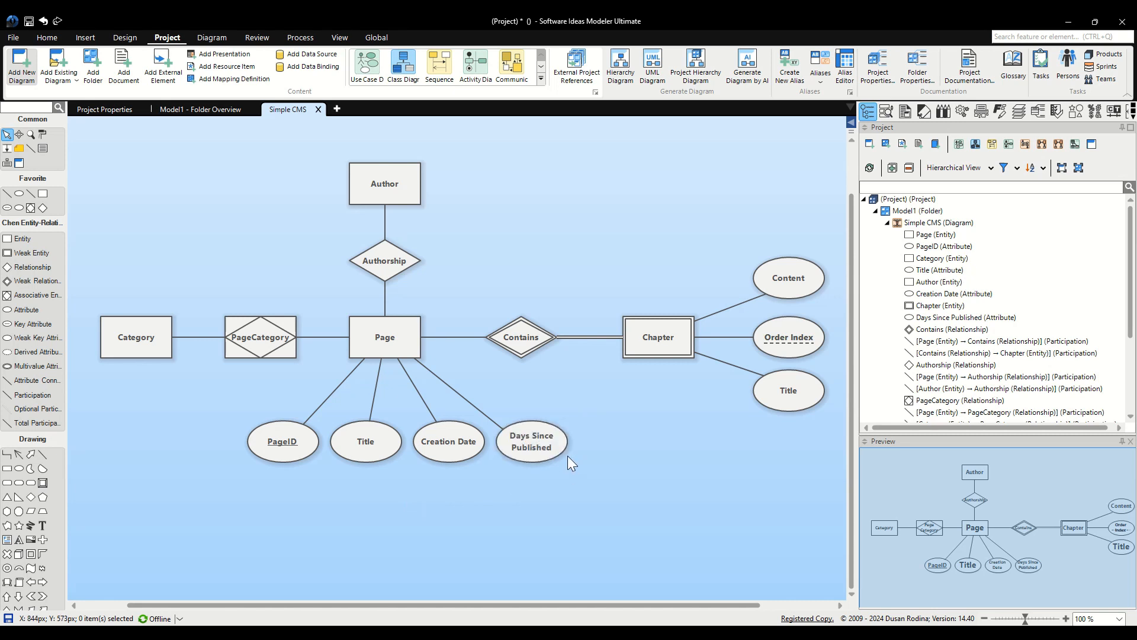
{"action": "left_click", "coordinate": [530, 440]}
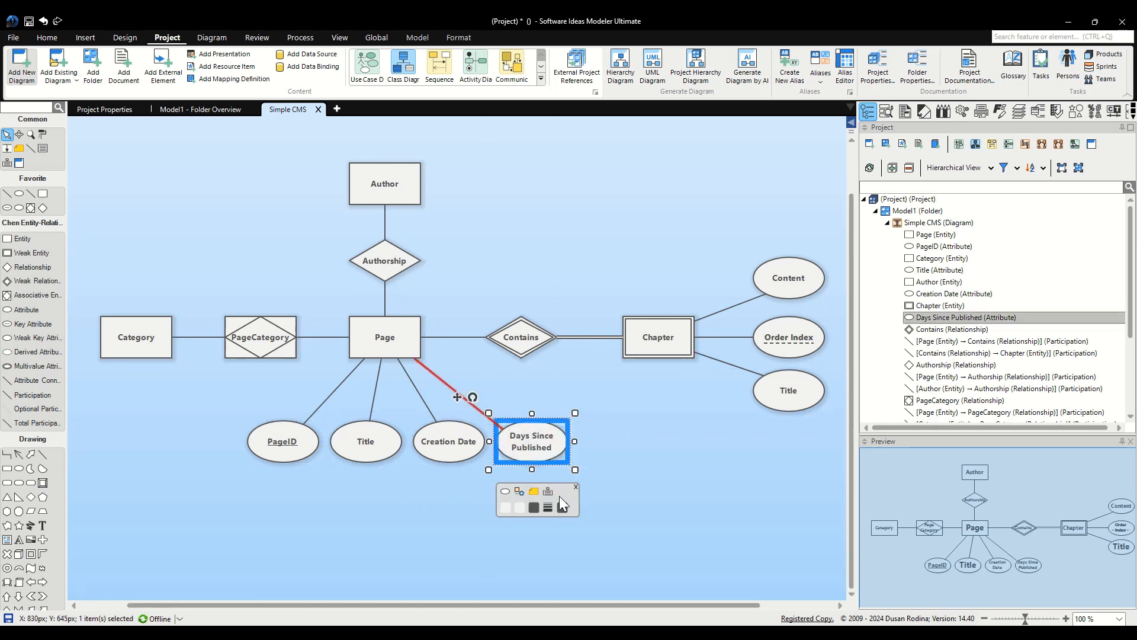
{"action": "left_click", "coordinate": [447, 441]}
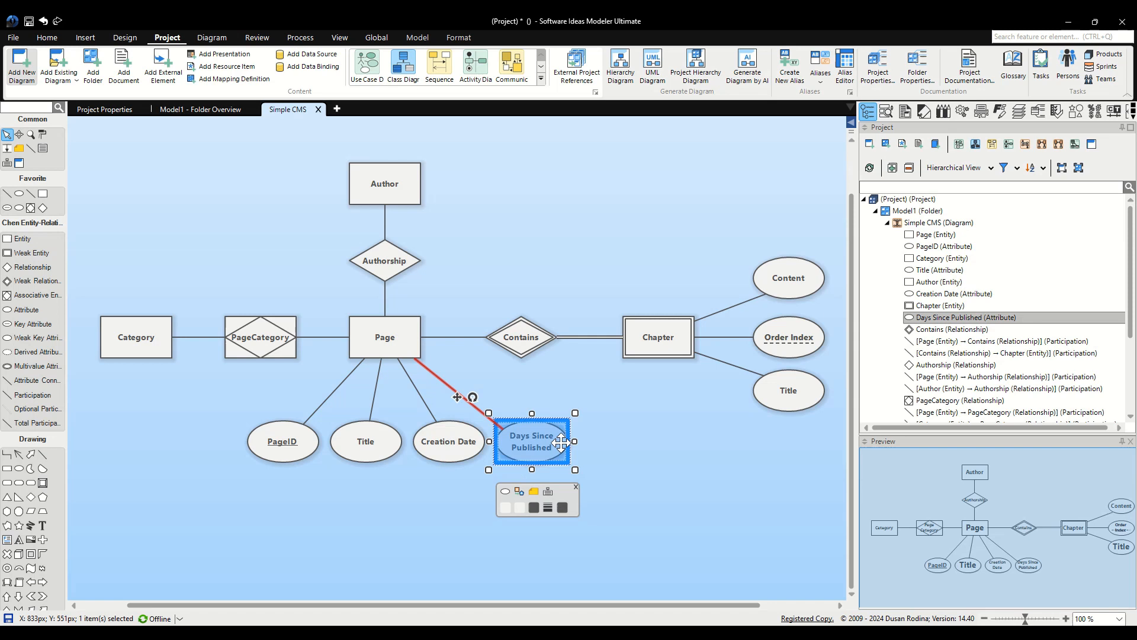
{"action": "right_click", "coordinate": [531, 441]}
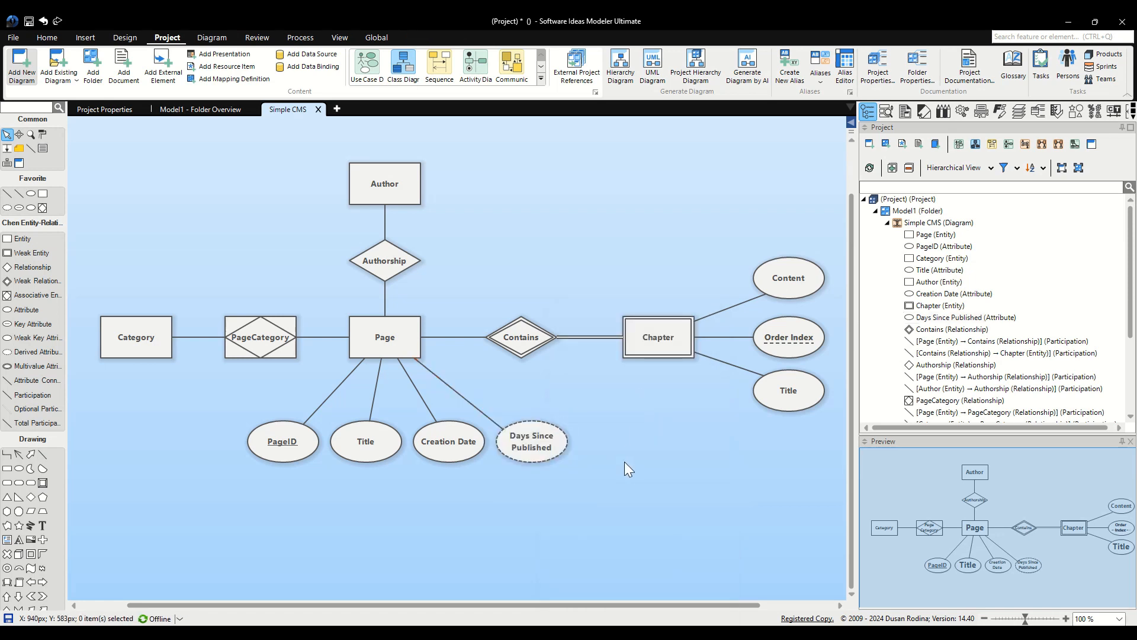
{"action": "mouse_move", "coordinate": [648, 518]}
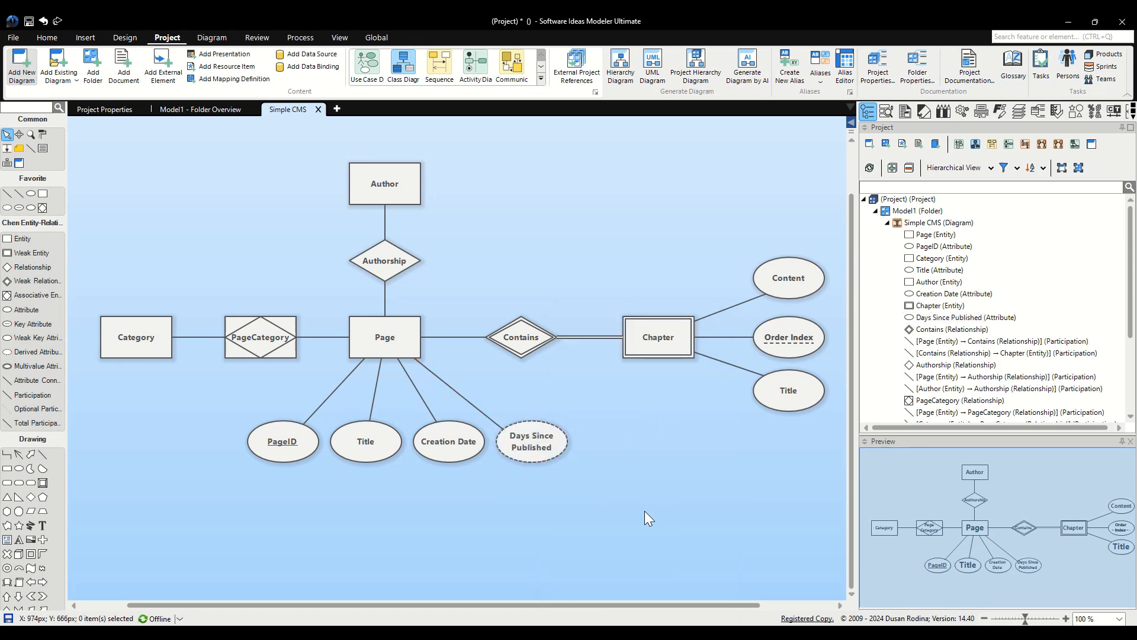
{"action": "mouse_move", "coordinate": [621, 501]}
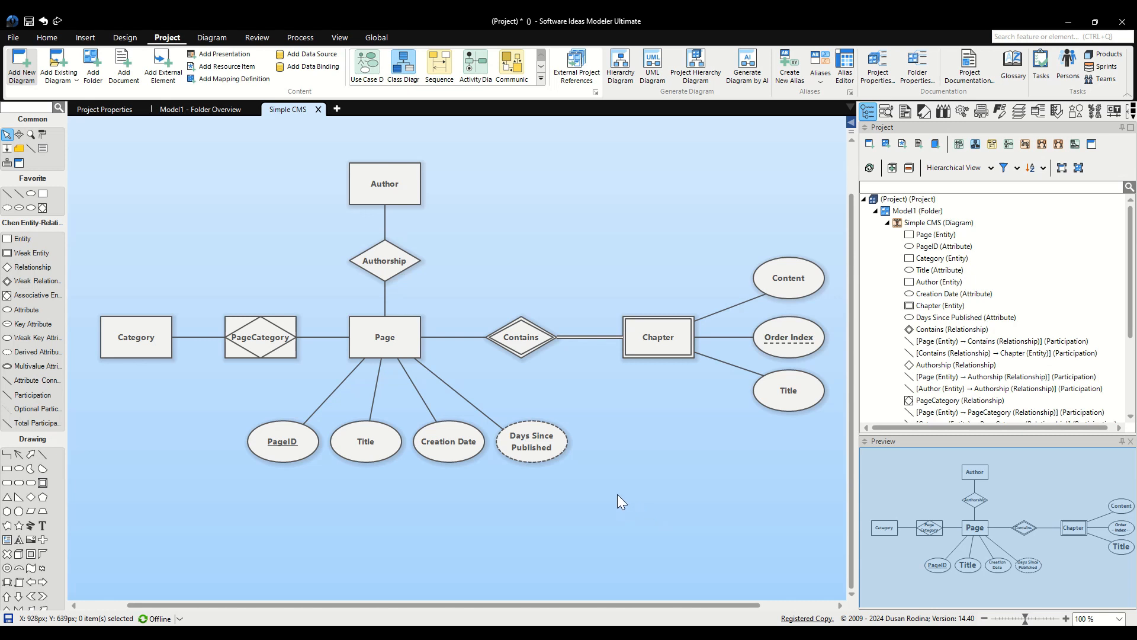
{"action": "mouse_move", "coordinate": [405, 498]}
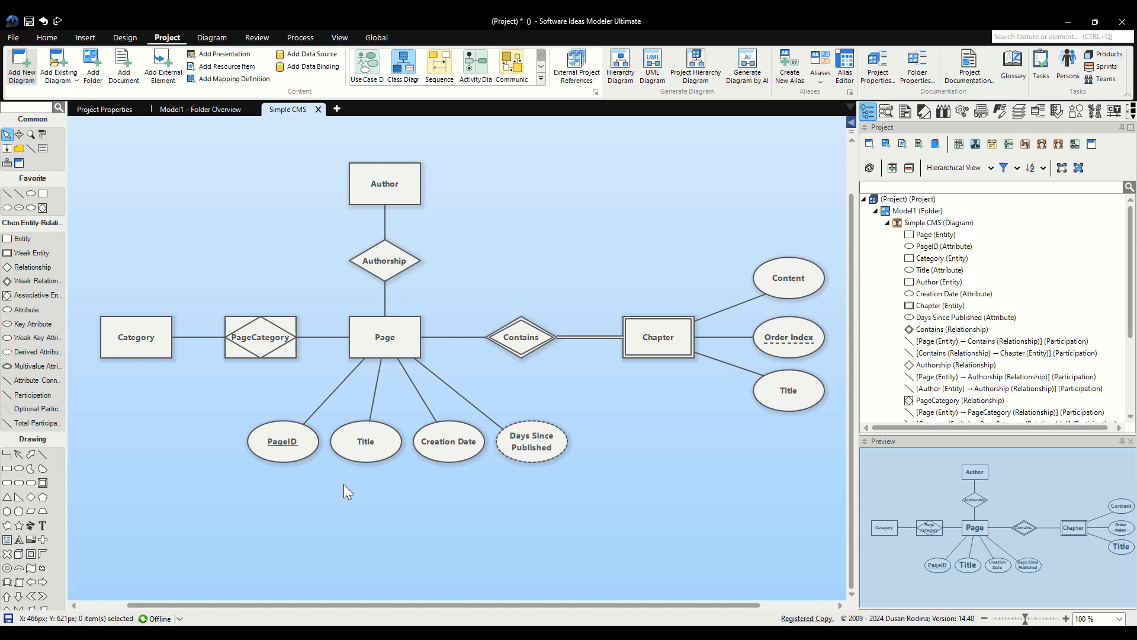
{"action": "mouse_move", "coordinate": [341, 496]}
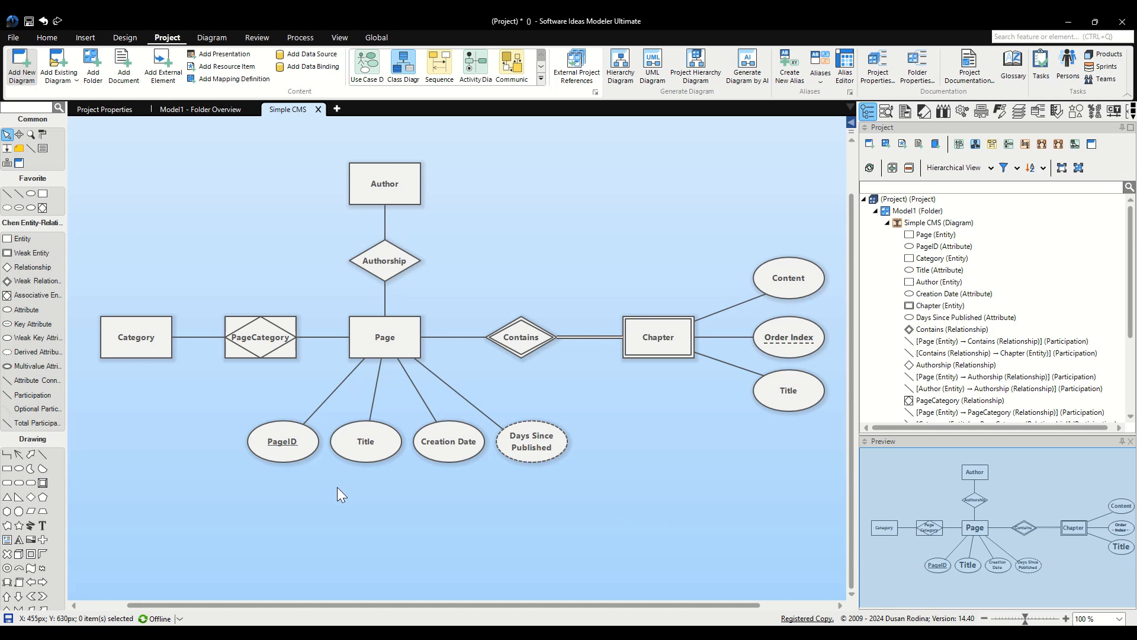
{"action": "mouse_move", "coordinate": [341, 490]}
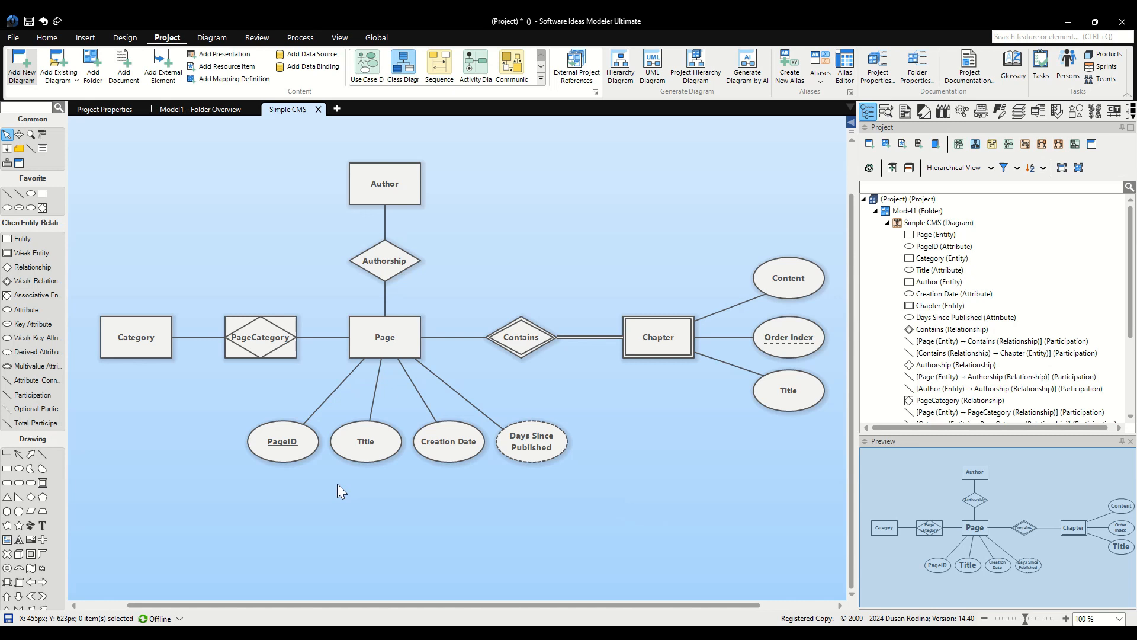
Create a Priority attribute near PageCategory and reposition it above the relationship
{"action": "left_click", "coordinate": [260, 336]}
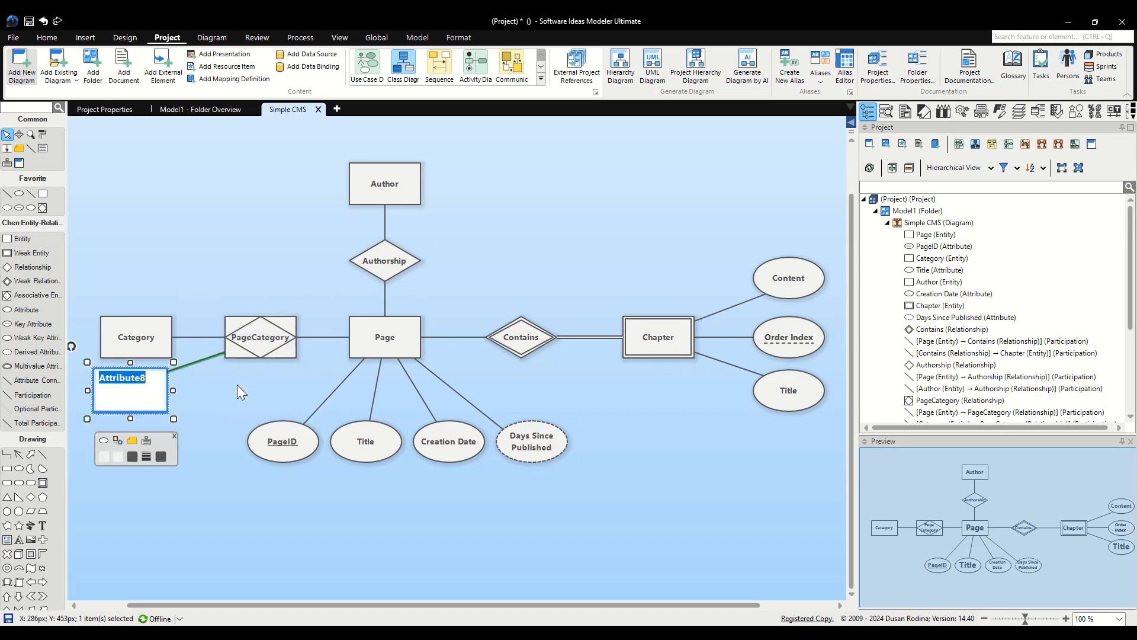
{"action": "type", "text": "Priority"}
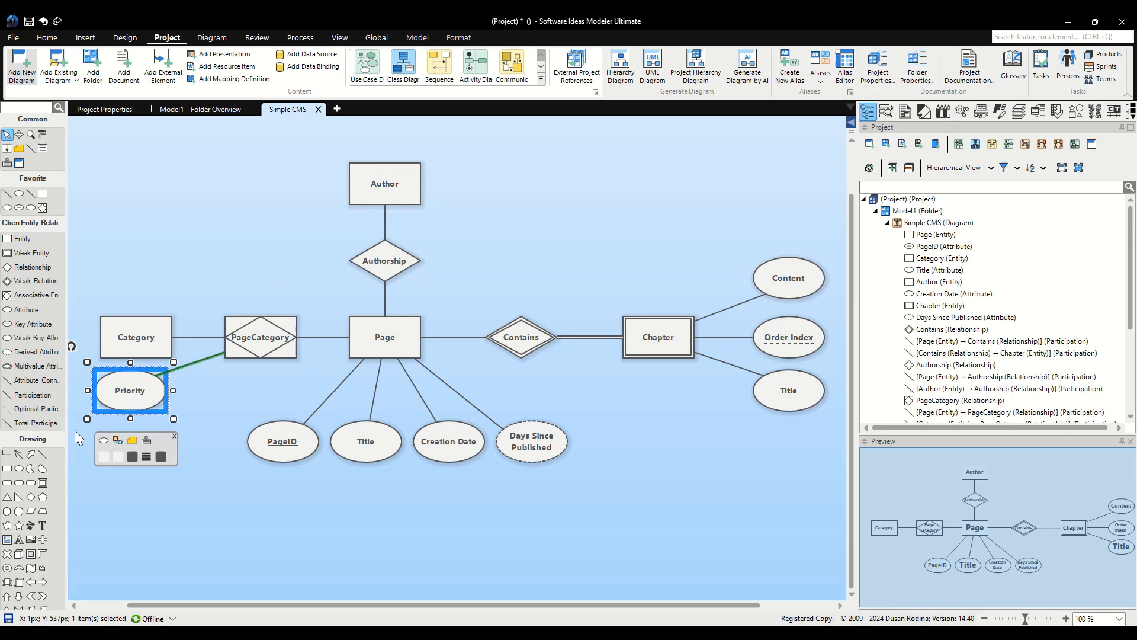
{"action": "left_click_drag", "start_coordinate": [129, 390], "coordinate": [260, 254]}
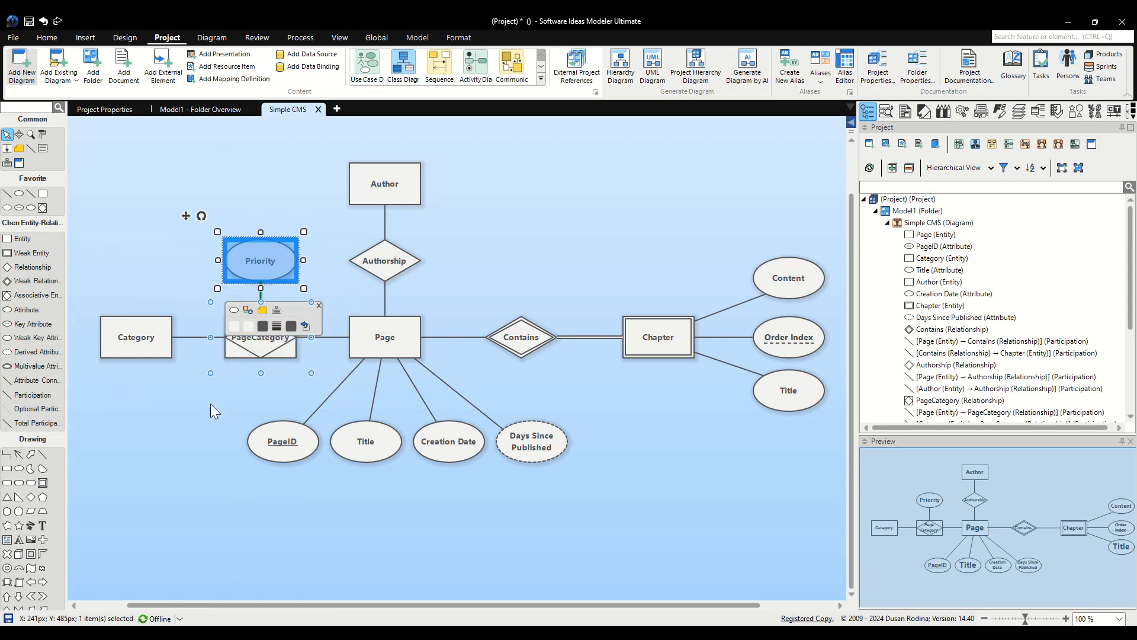
{"action": "left_click", "coordinate": [214, 486]}
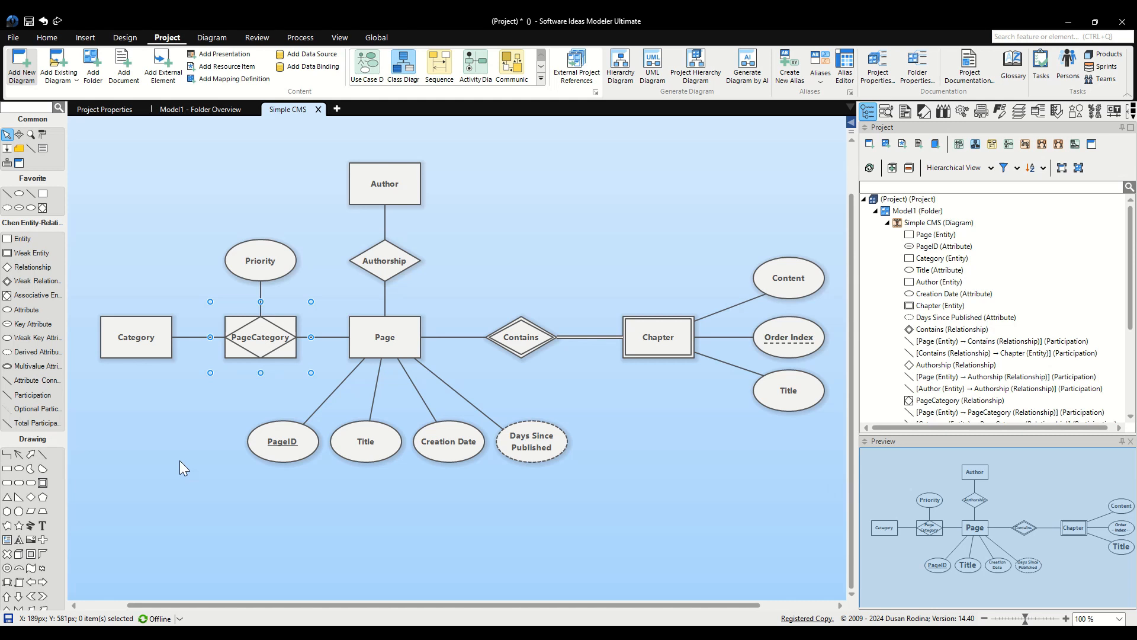
{"action": "mouse_move", "coordinate": [193, 469]}
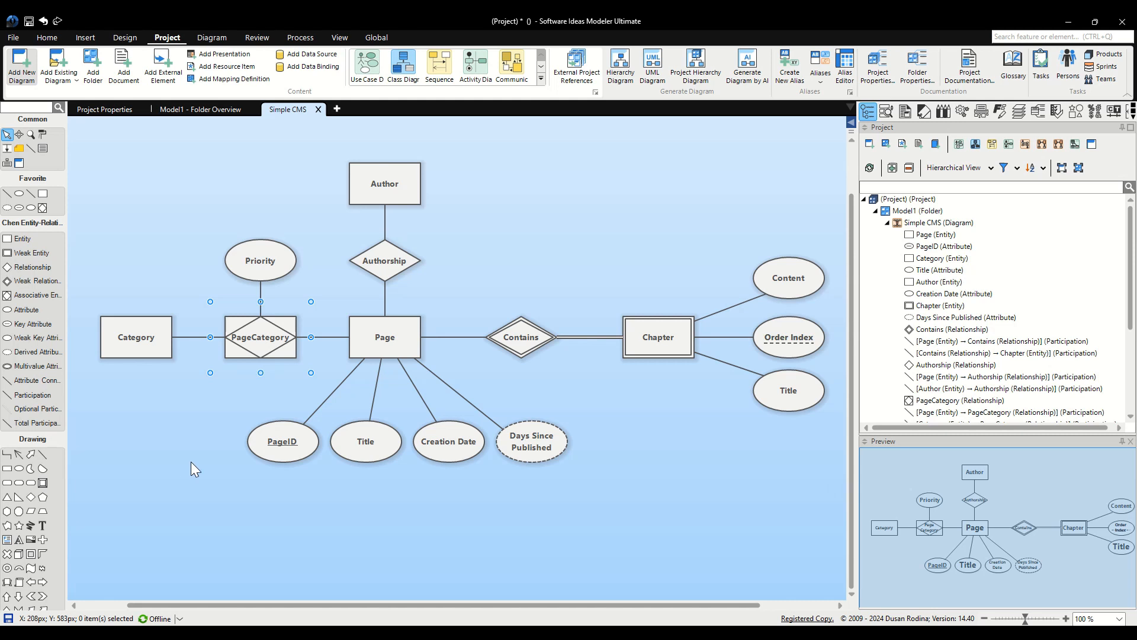
Place a key attribute below Category and name it CategoryID
{"action": "left_click", "coordinate": [135, 336]}
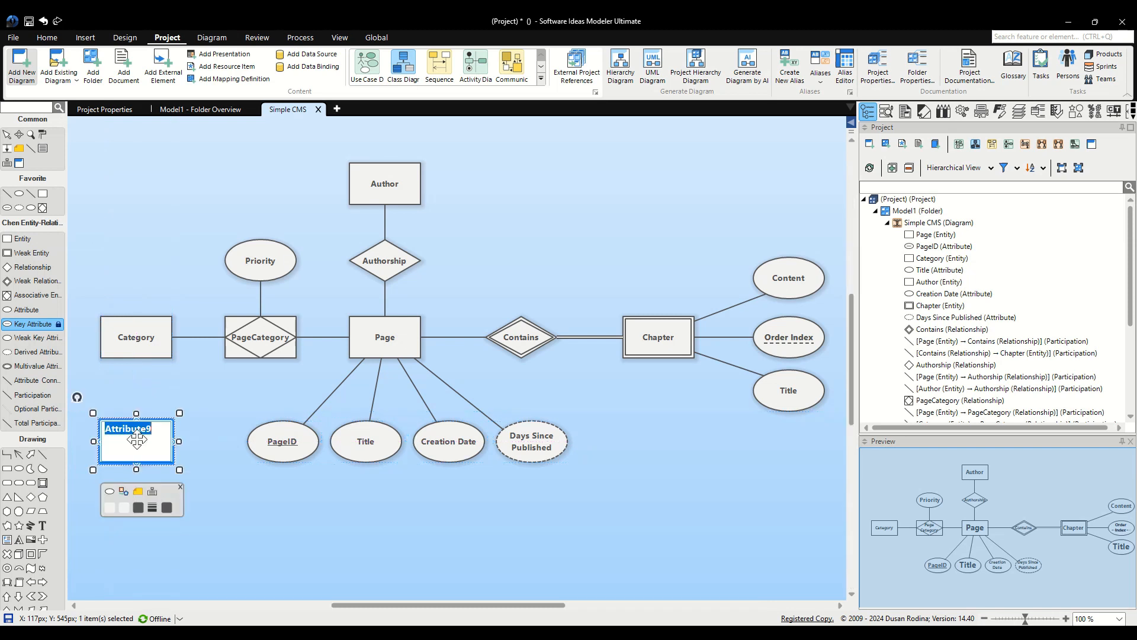
{"action": "type", "text": "Category"}
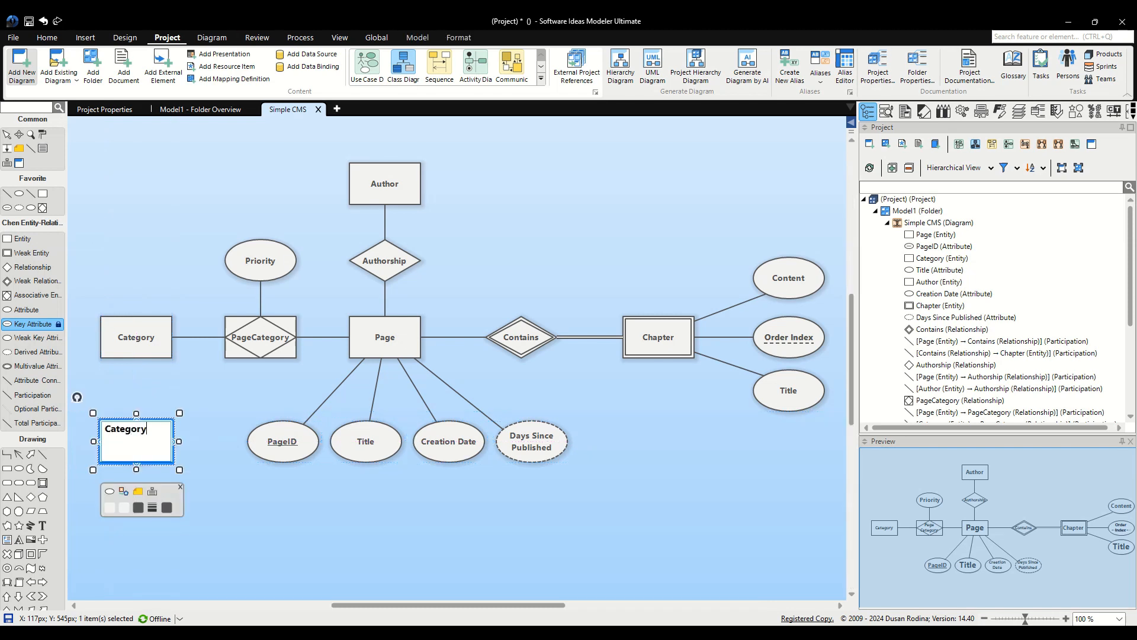
{"action": "type", "text": "ID"}
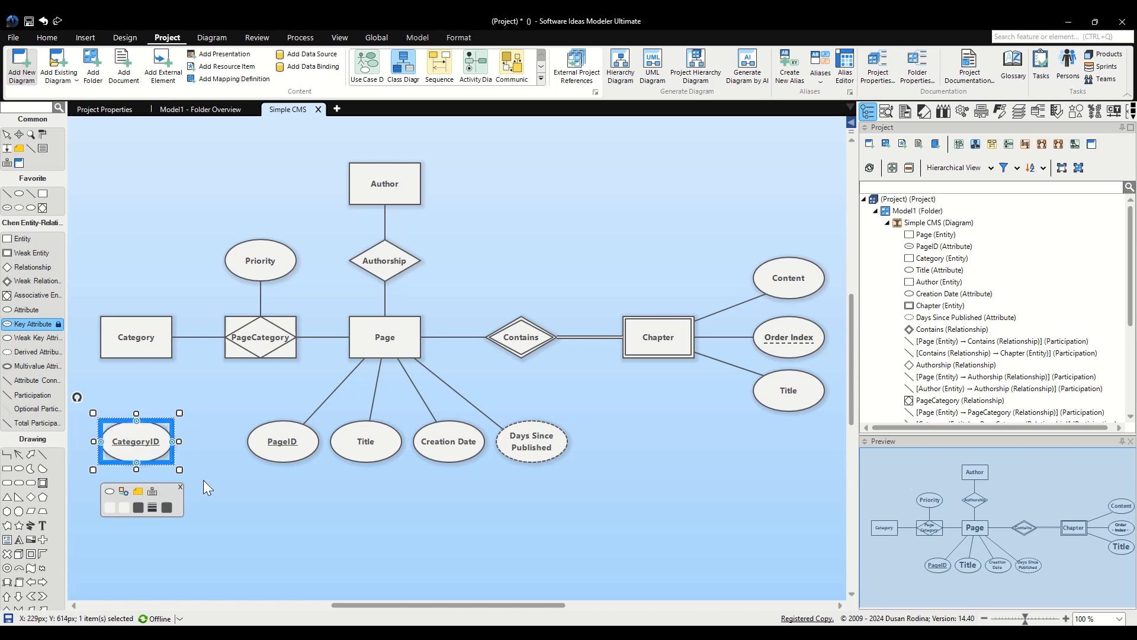
{"action": "mouse_move", "coordinate": [33, 380]}
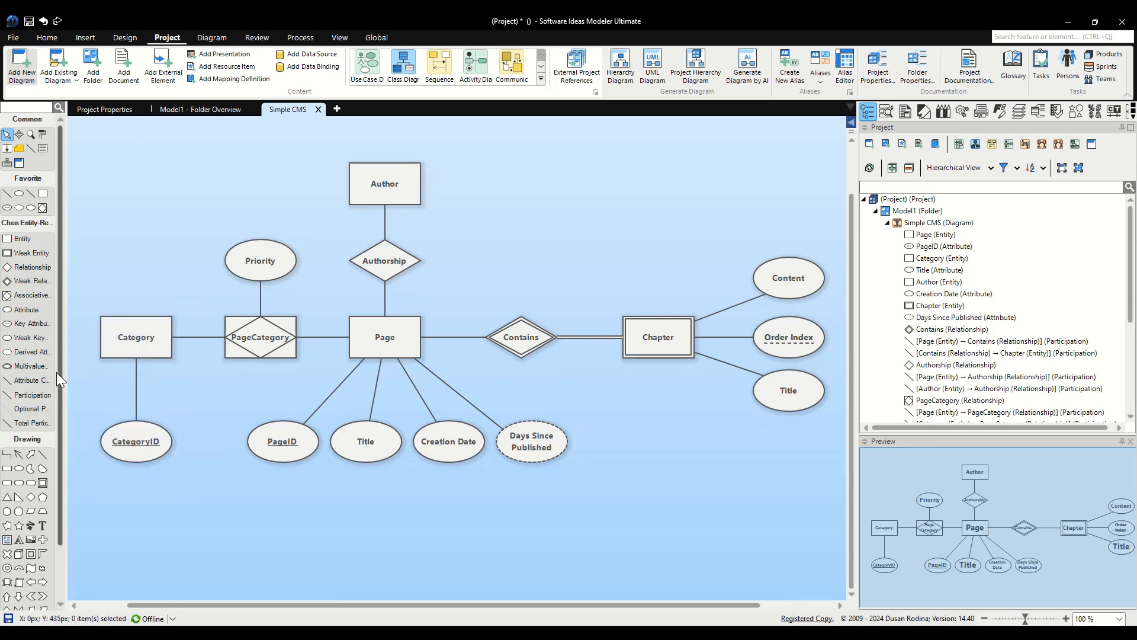
{"action": "mouse_move", "coordinate": [27, 366]}
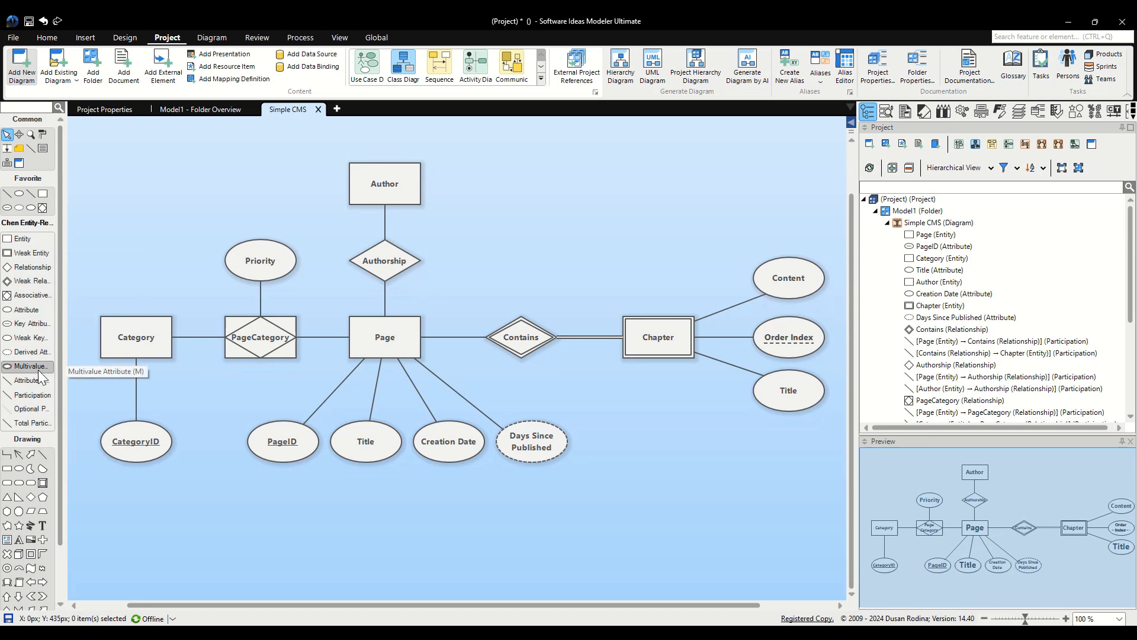
{"action": "mouse_move", "coordinate": [29, 366]}
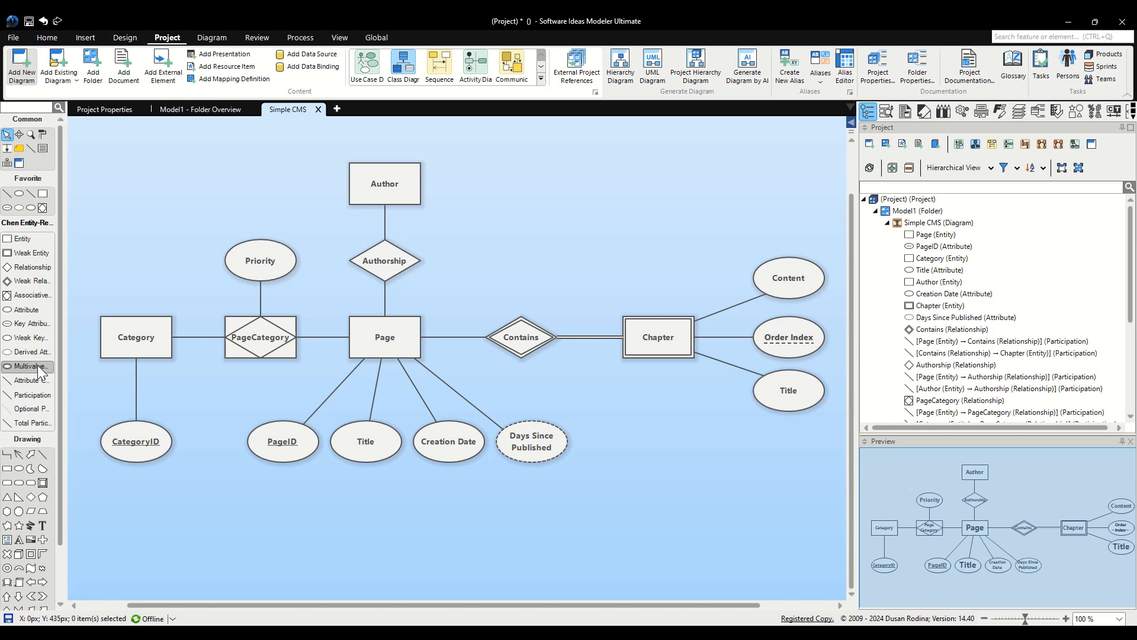
{"action": "mouse_move", "coordinate": [40, 373]}
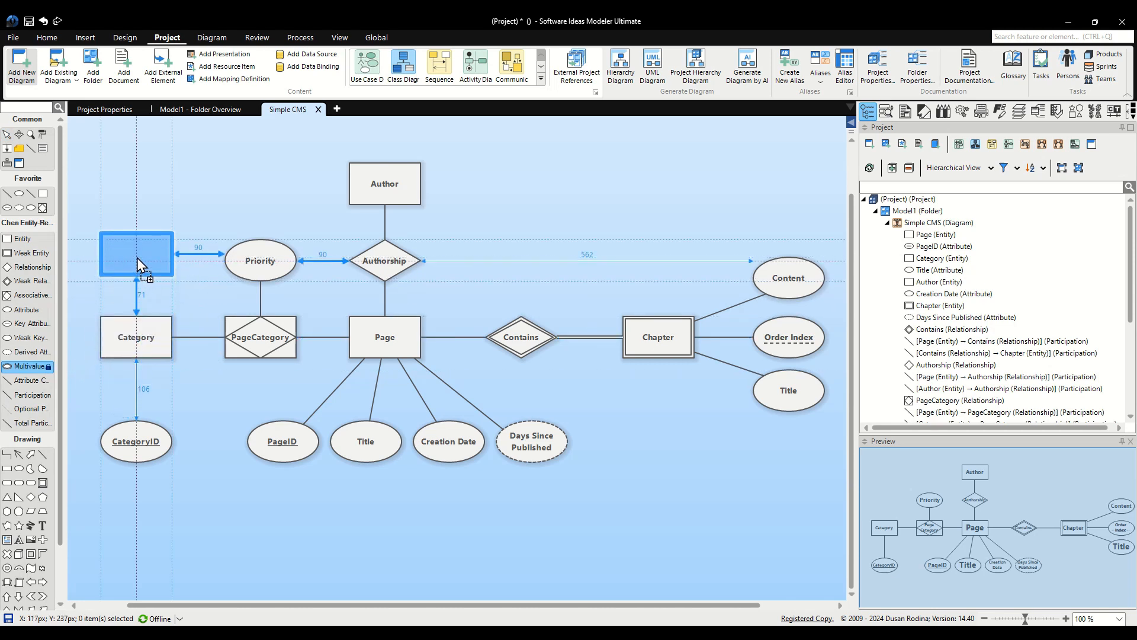
Place a multivalued attribute named Tags above Category and link it to Category
{"action": "left_click", "coordinate": [135, 255]}
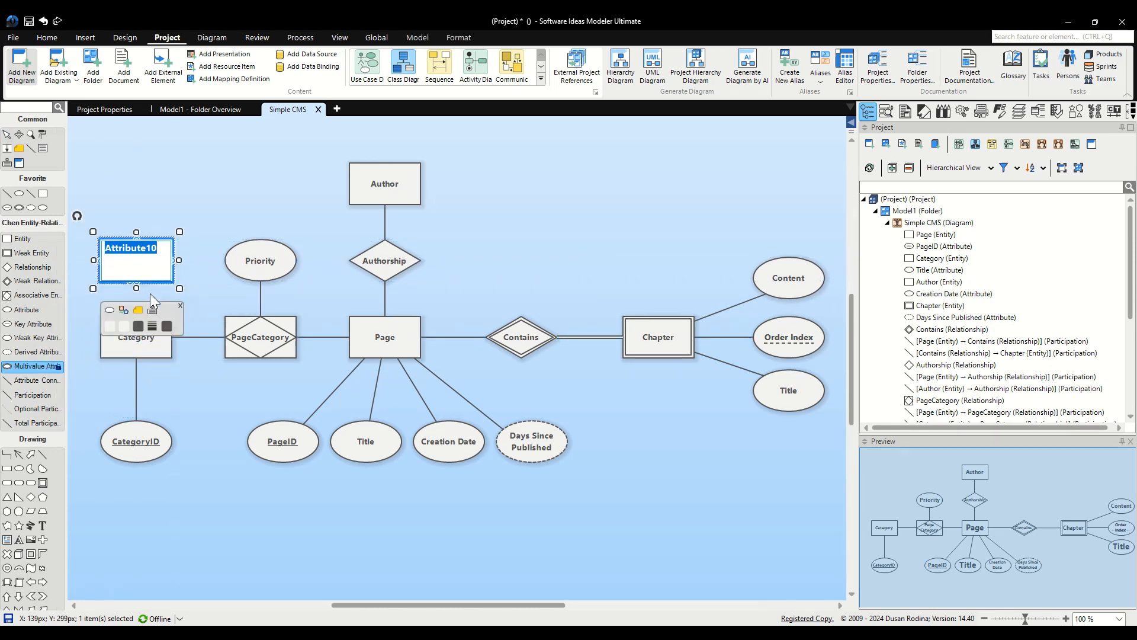
{"action": "type", "text": "Tags"}
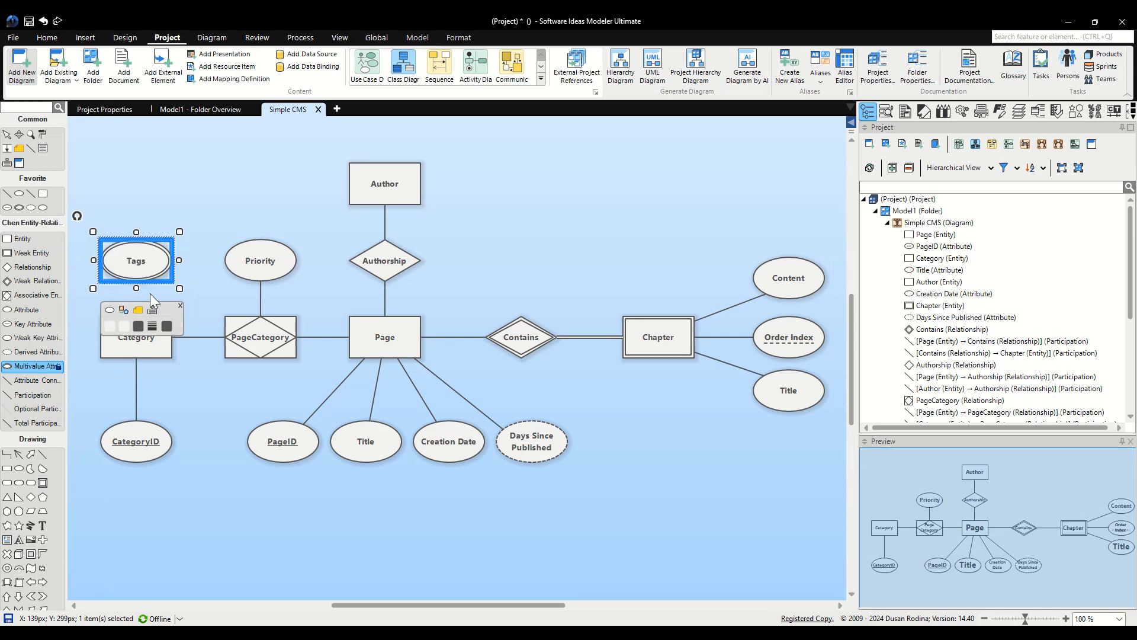
{"action": "mouse_move", "coordinate": [32, 393]}
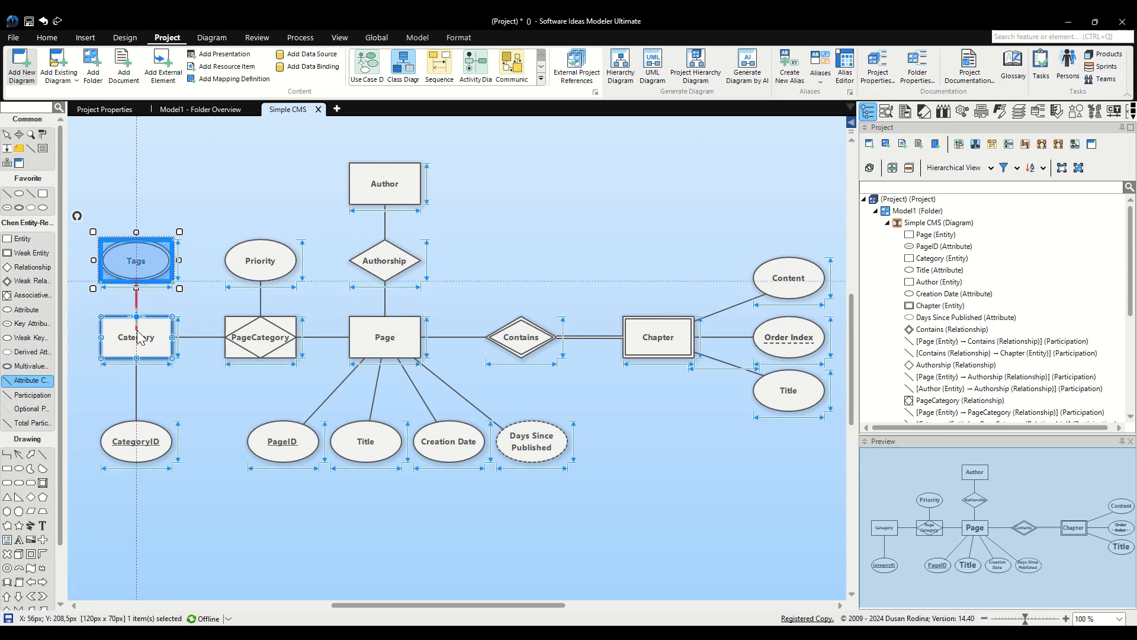
{"action": "left_click", "coordinate": [199, 558]}
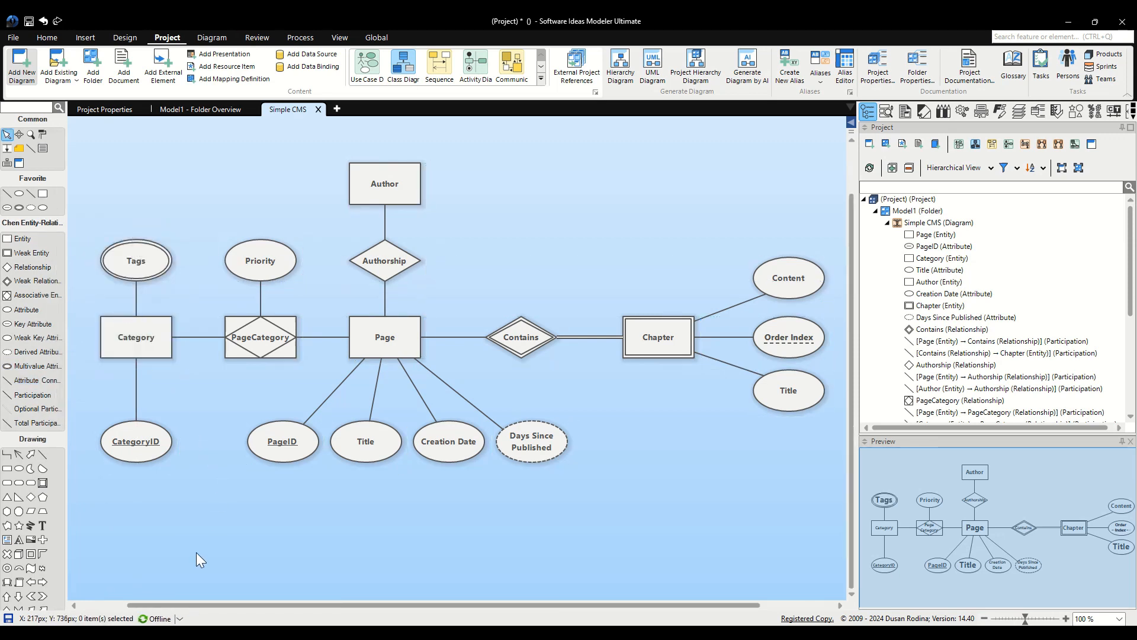
{"action": "mouse_move", "coordinate": [208, 561]}
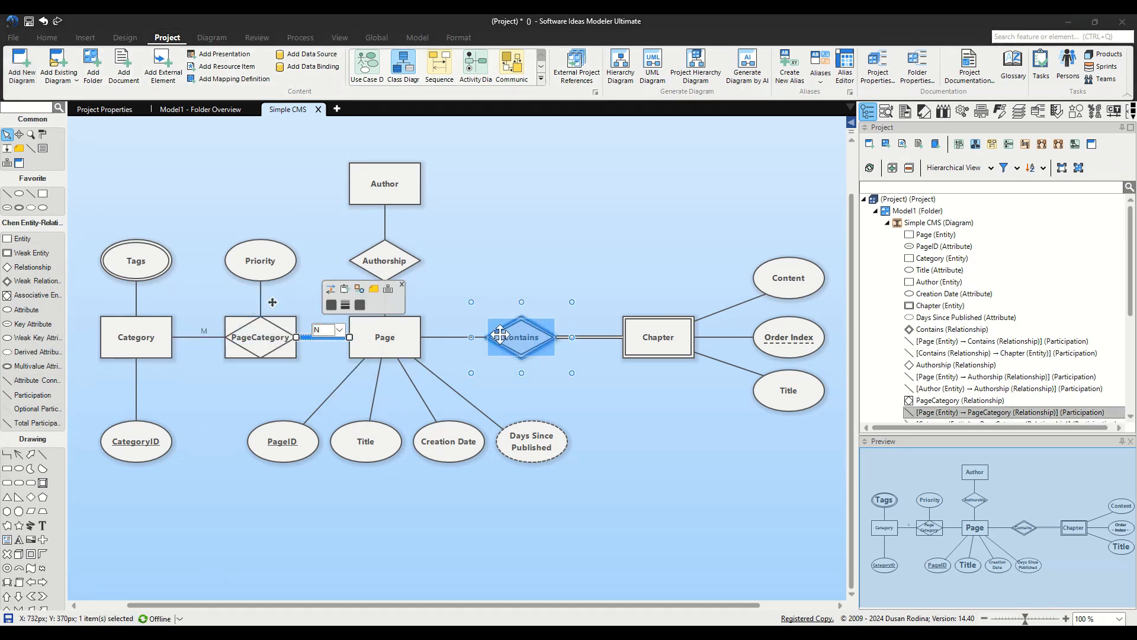
Assign cardinality labels on the PageCategory and Author–Authorship participation lines
{"action": "left_click", "coordinate": [605, 331]}
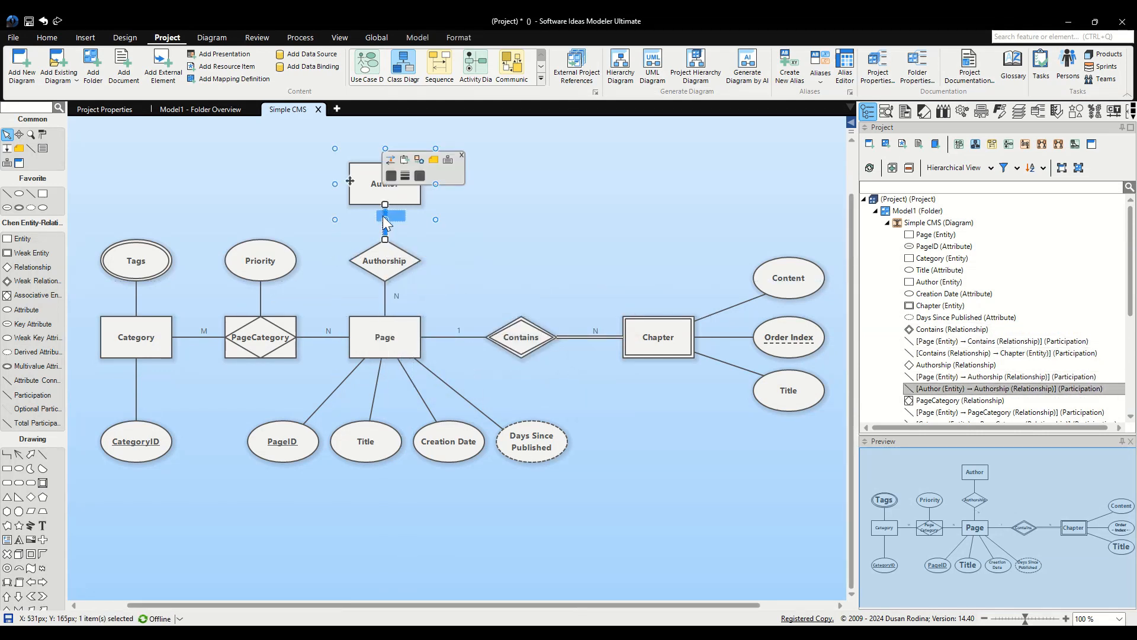
{"action": "left_click", "coordinate": [554, 558]}
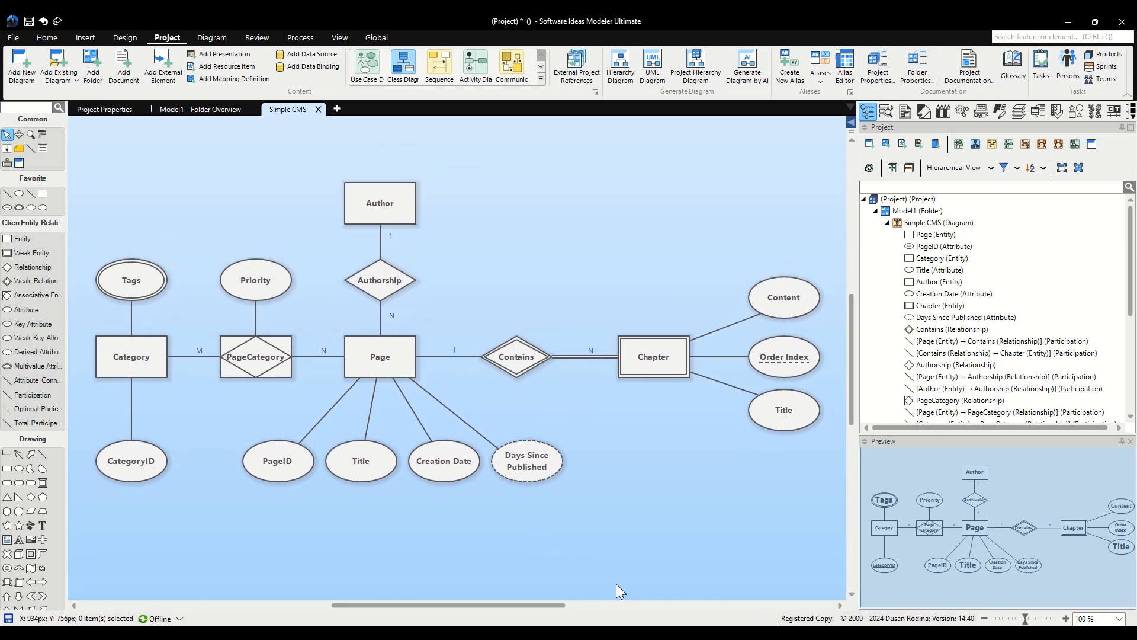
{"action": "mouse_move", "coordinate": [616, 586]}
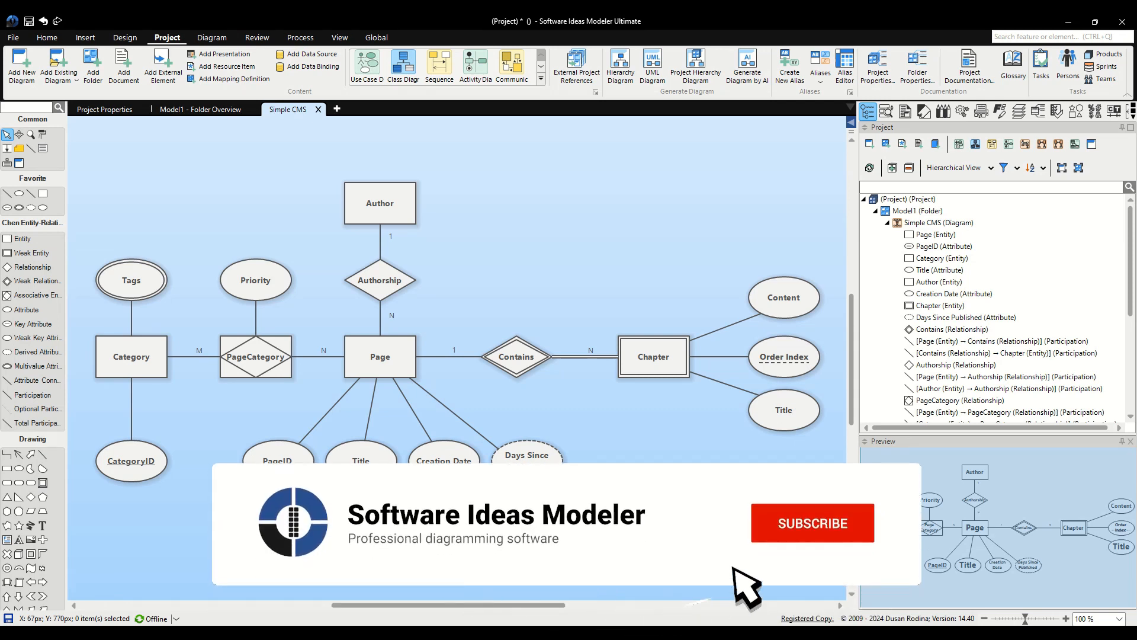
{"action": "left_click", "coordinate": [811, 522]}
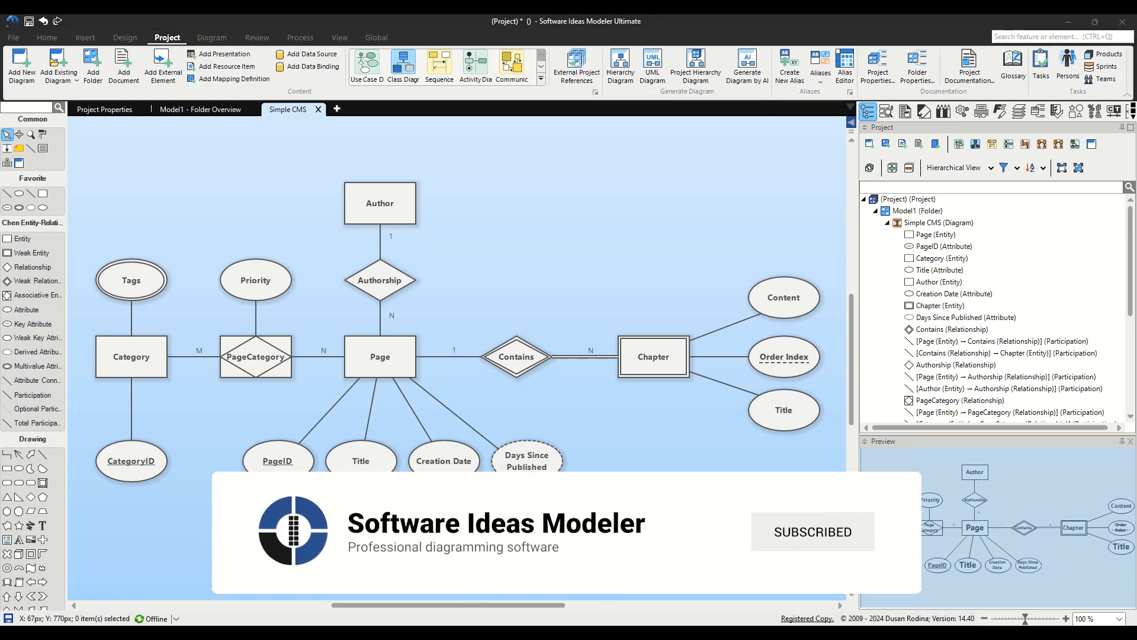